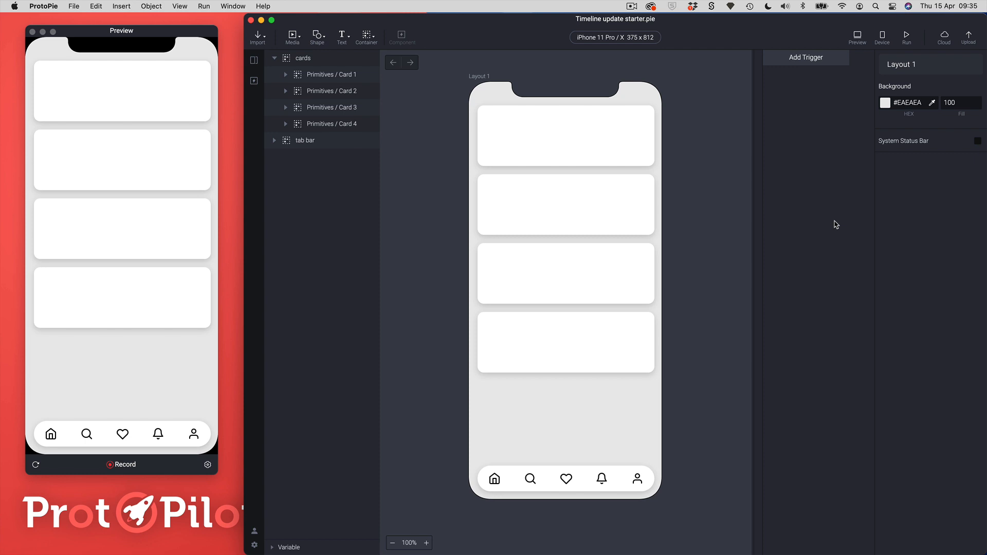
pyautogui.moveTo(750, 234)
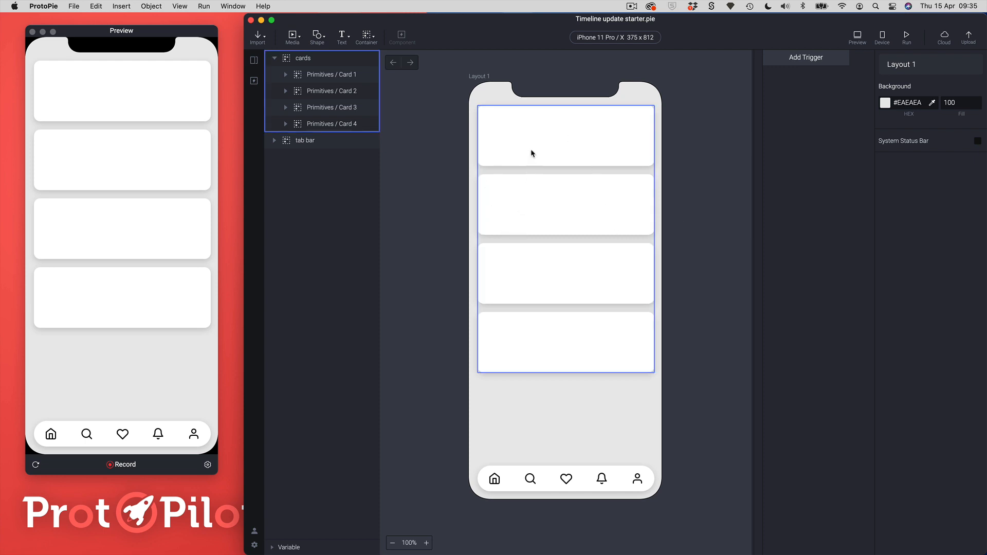
pyautogui.moveTo(535, 353)
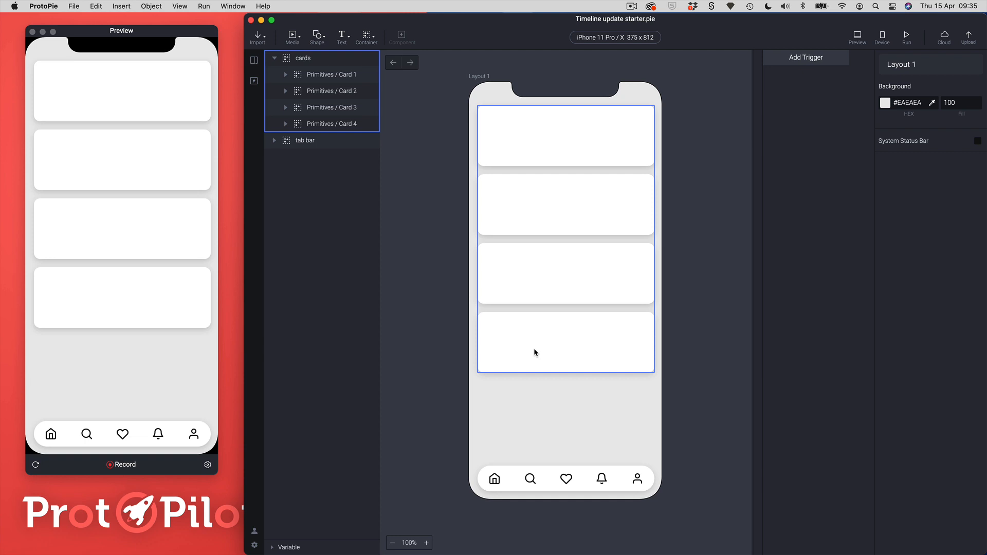
pyautogui.moveTo(566, 179)
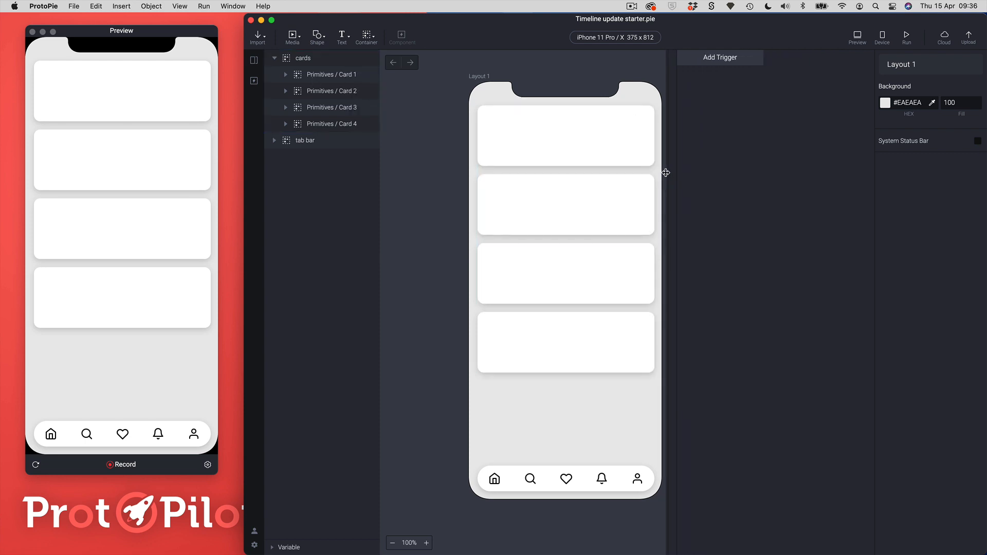
# Select Card 1 and add a Conditional > Start trigger that fires on launch.
pyautogui.click(332, 74)
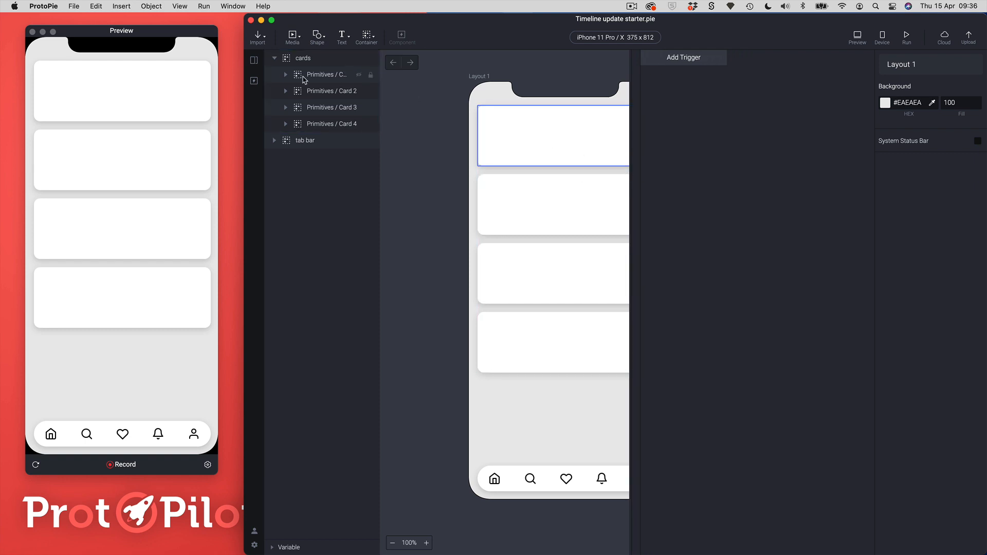
pyautogui.click(327, 74)
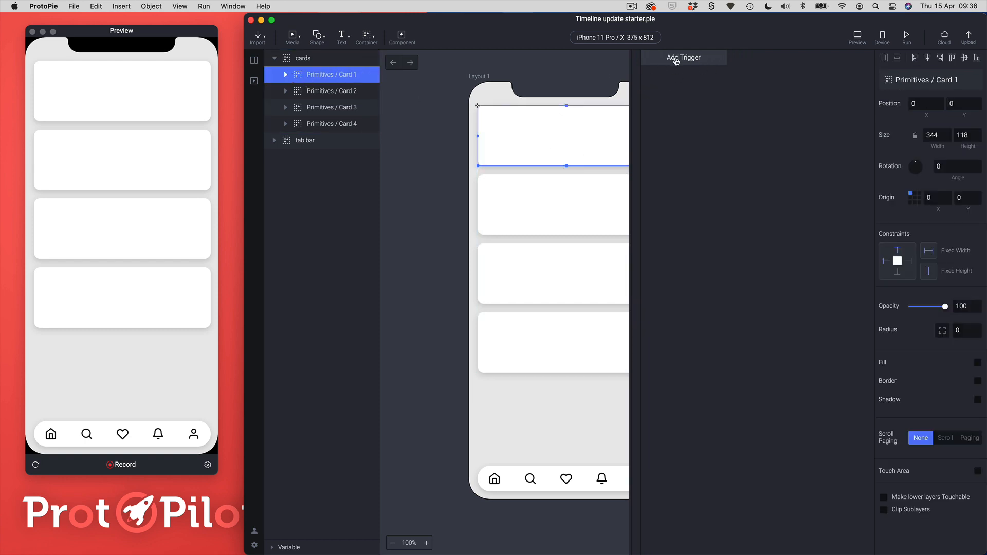
pyautogui.click(684, 57)
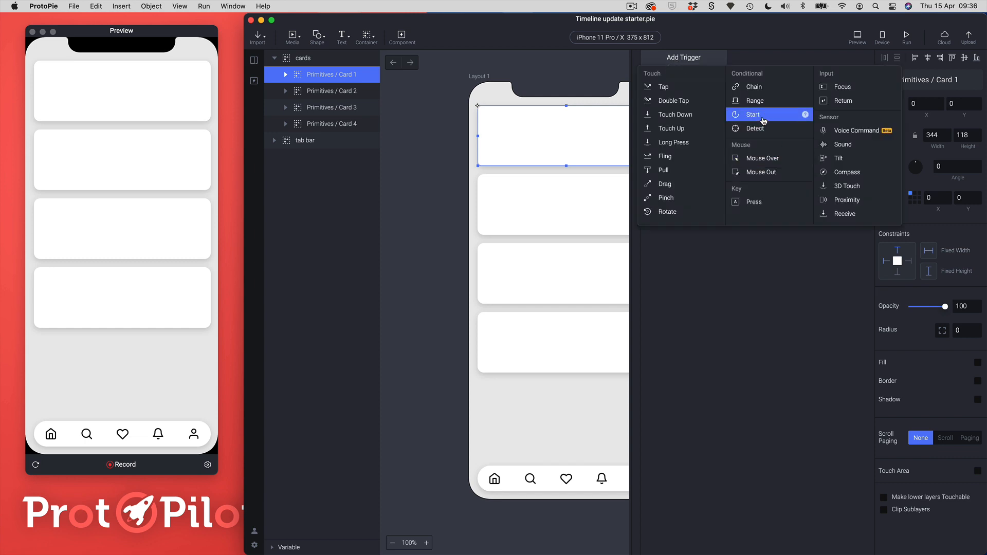
pyautogui.click(753, 114)
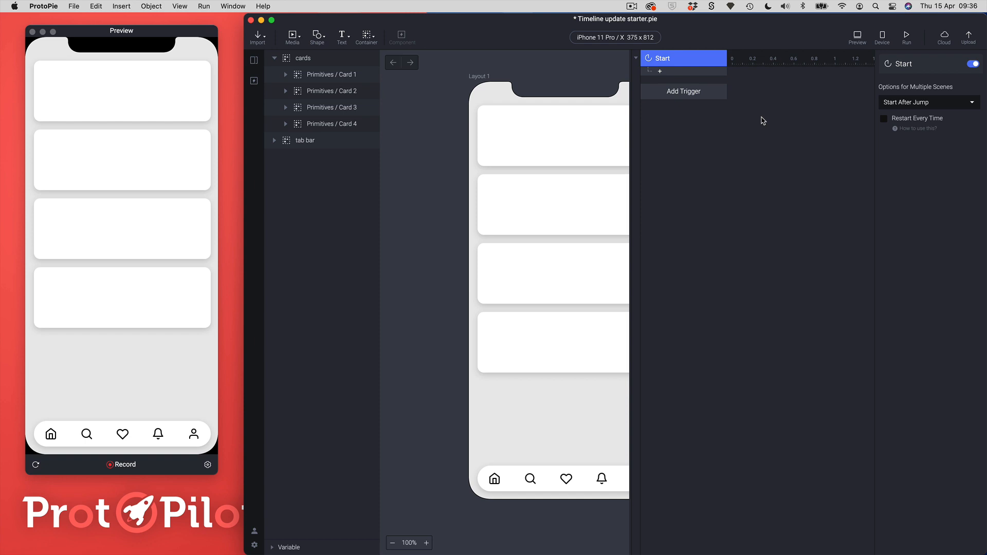
pyautogui.moveTo(781, 68)
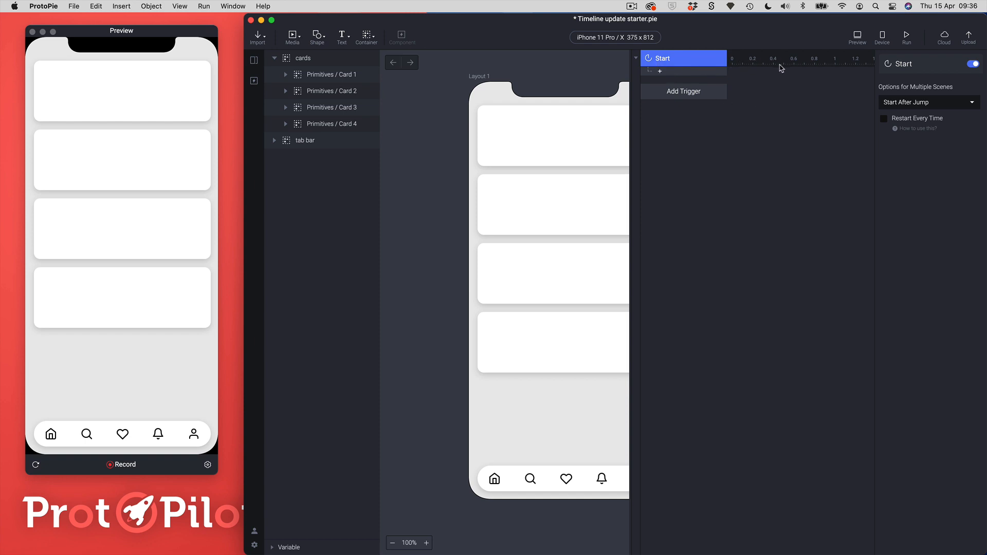
pyautogui.moveTo(827, 69)
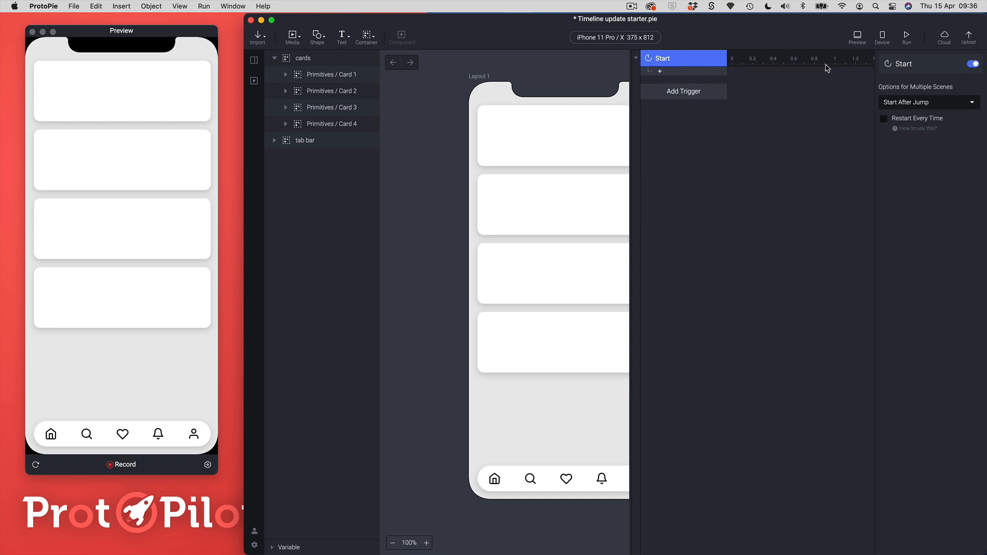
pyautogui.moveTo(890, 70)
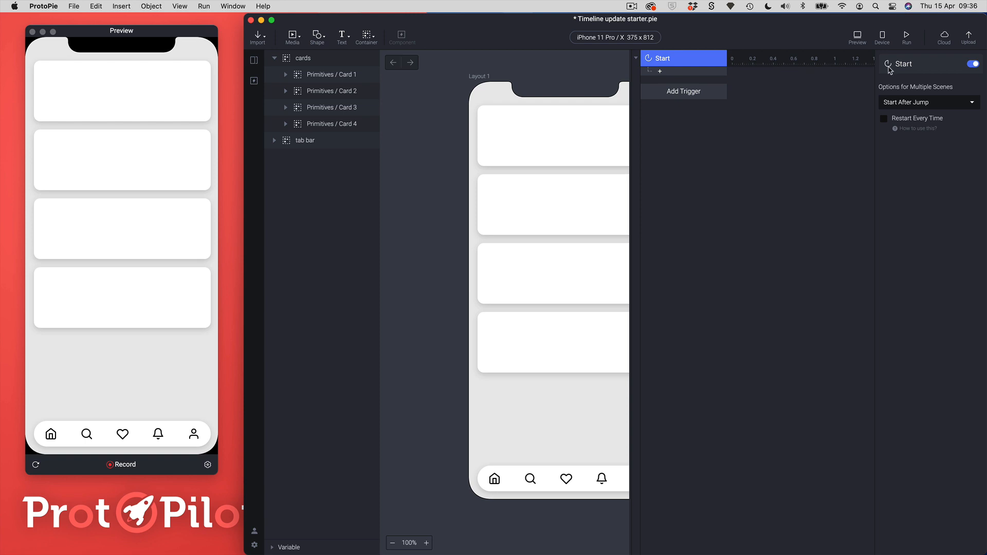
pyautogui.moveTo(822, 66)
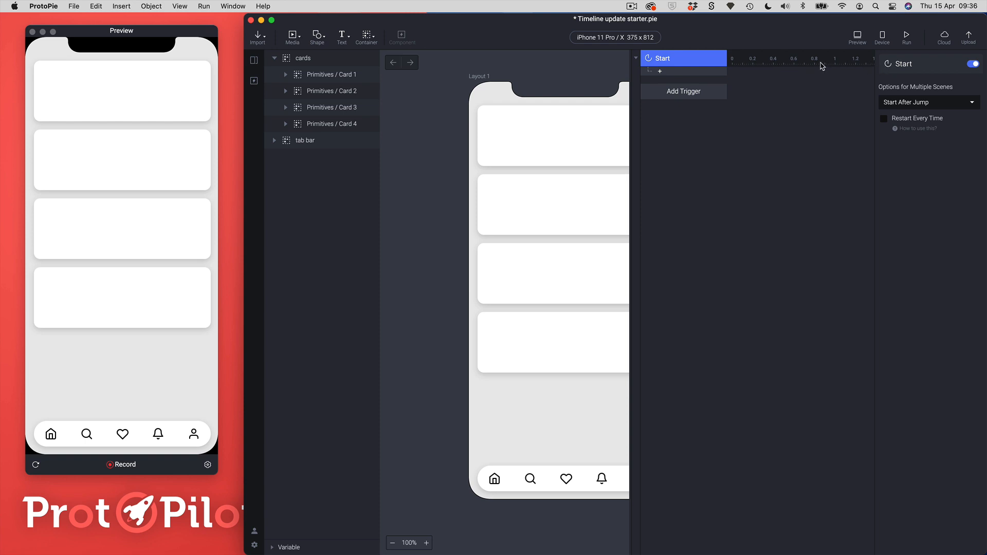
pyautogui.moveTo(746, 82)
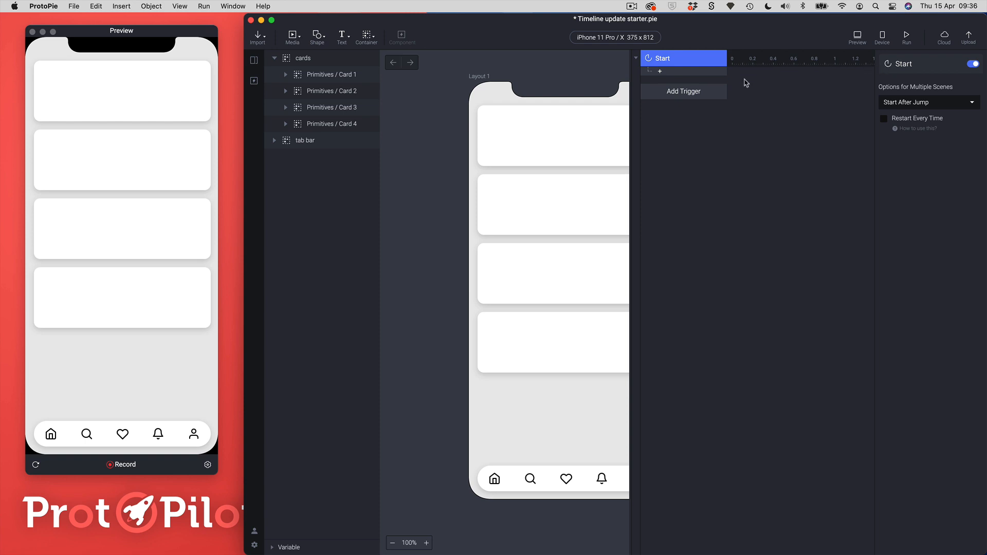
# Add a Move response under Start for Card 1, Card 2, Card 3 and Card 4.
pyautogui.click(331, 74)
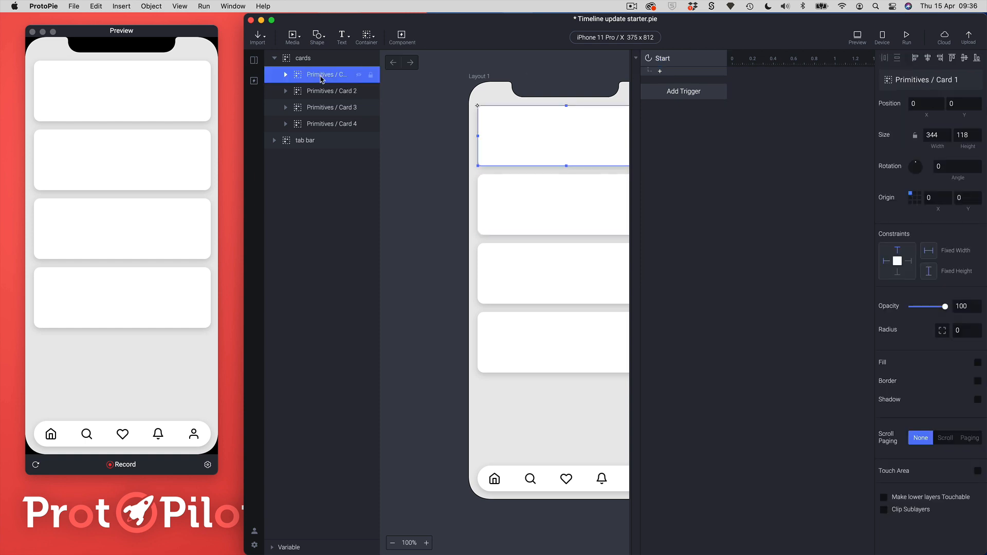
pyautogui.click(683, 92)
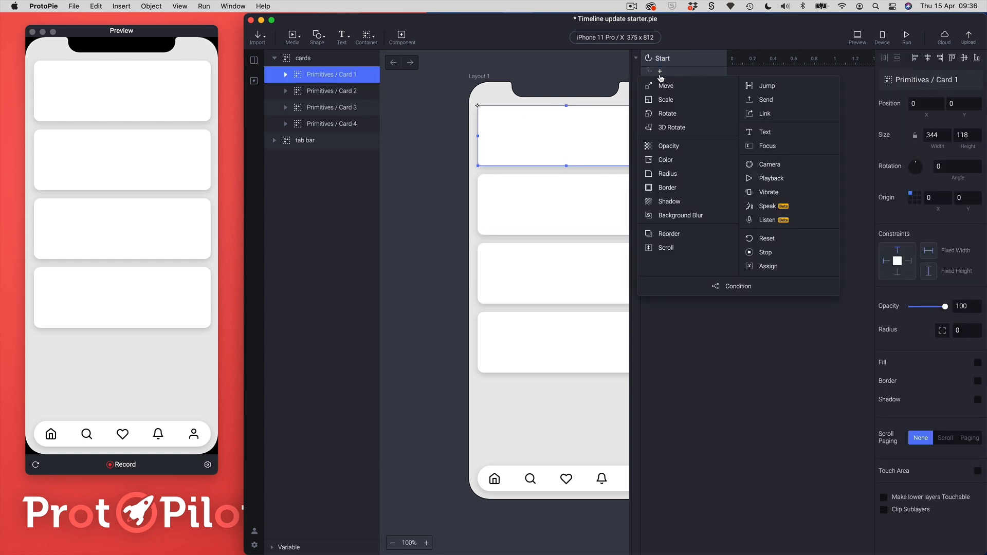
pyautogui.click(667, 86)
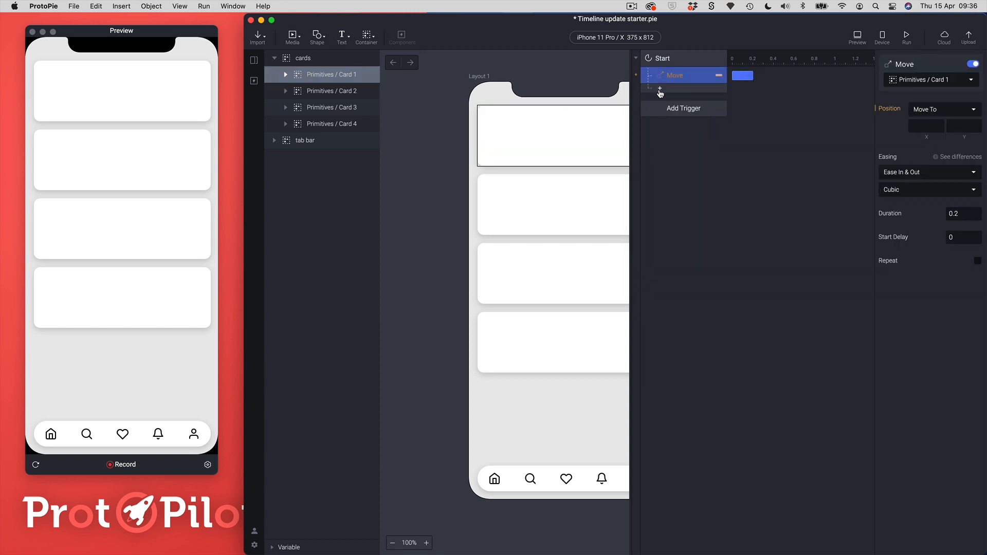
pyautogui.click(330, 91)
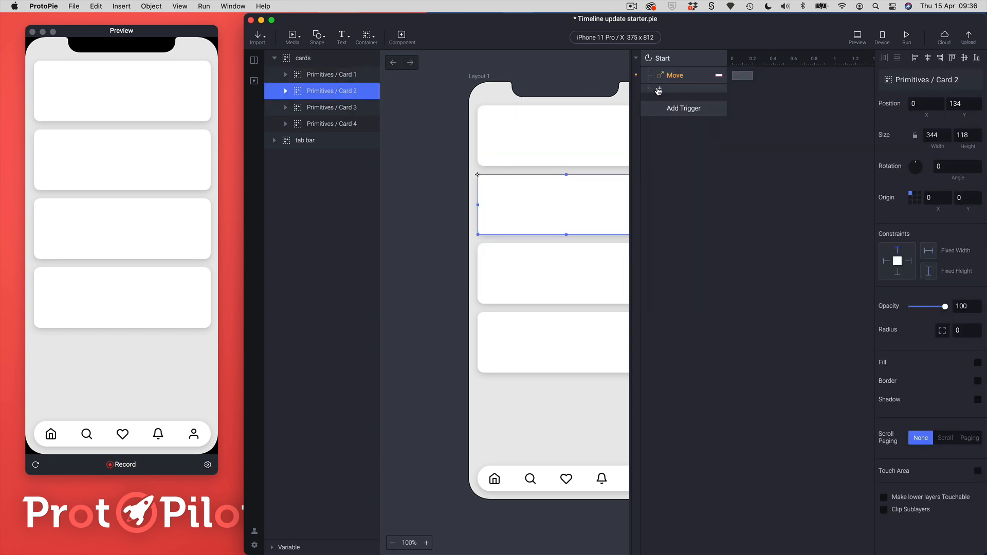
pyautogui.click(659, 88)
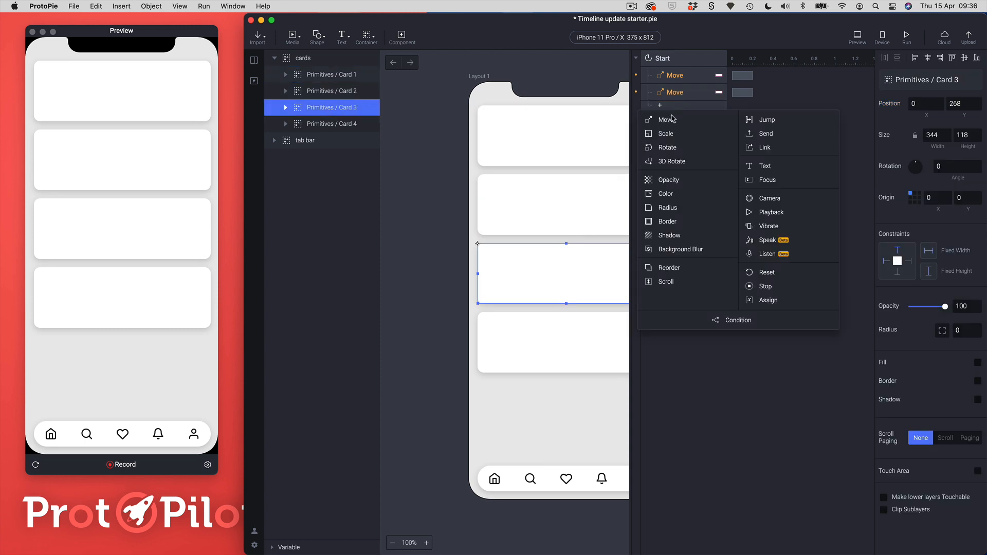
pyautogui.click(668, 119)
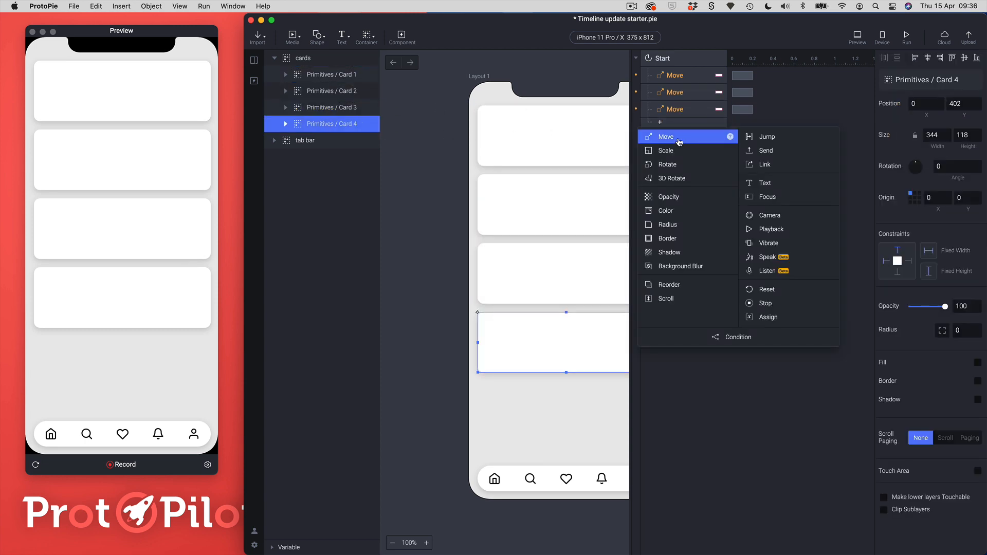
pyautogui.click(667, 137)
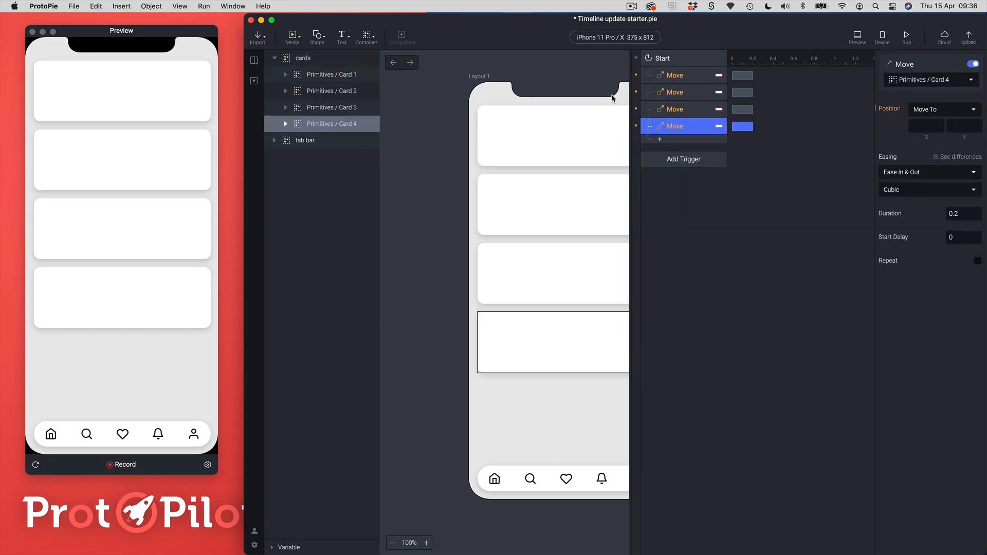
pyautogui.click(674, 75)
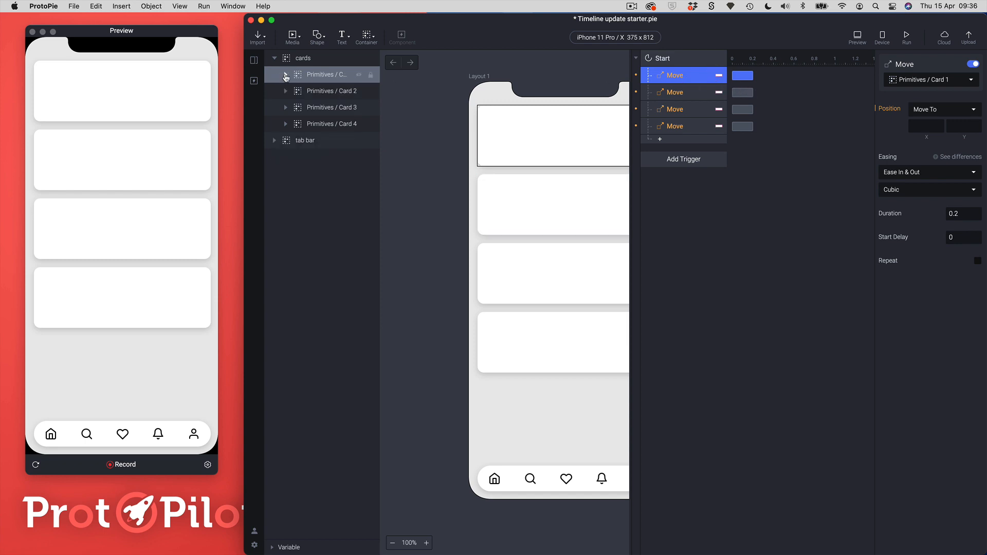
# Set Move To X 0 with Y 0 for Card 1 and Y 134 for Card 2.
pyautogui.click(326, 74)
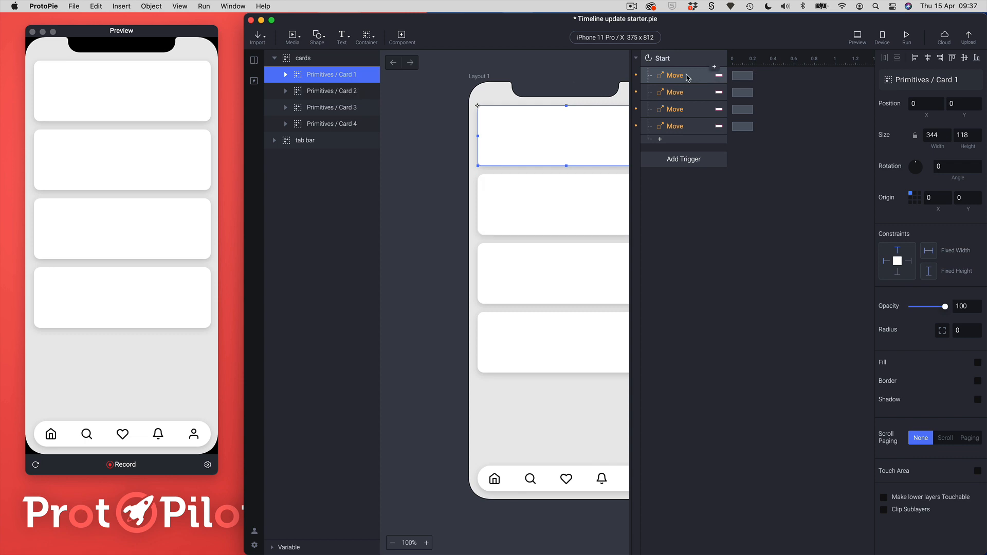
pyautogui.click(675, 75)
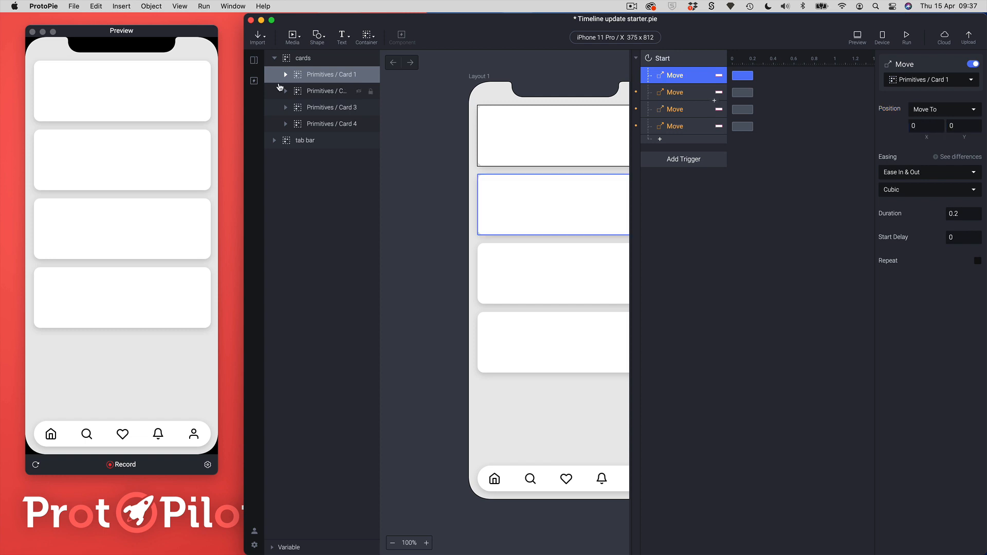
pyautogui.click(325, 91)
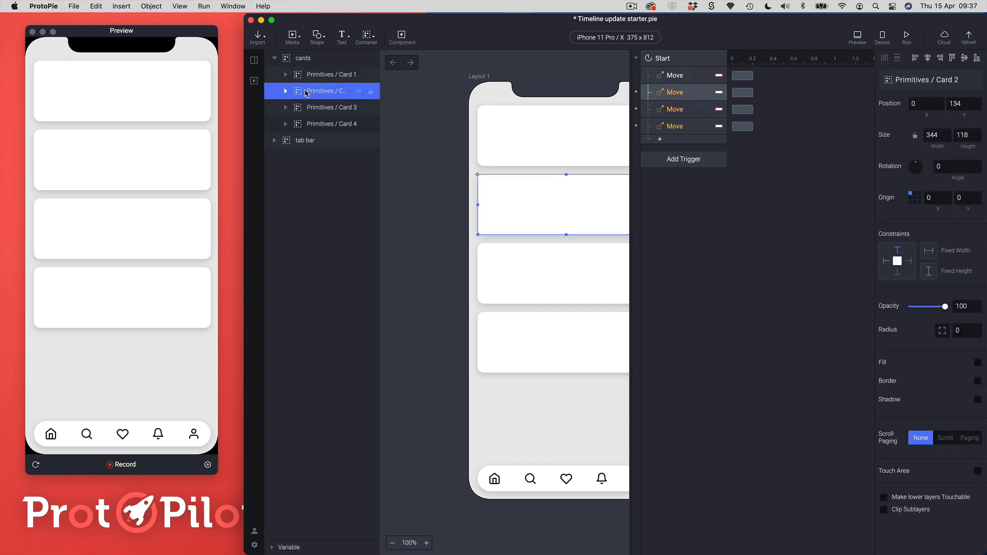
pyautogui.click(674, 92)
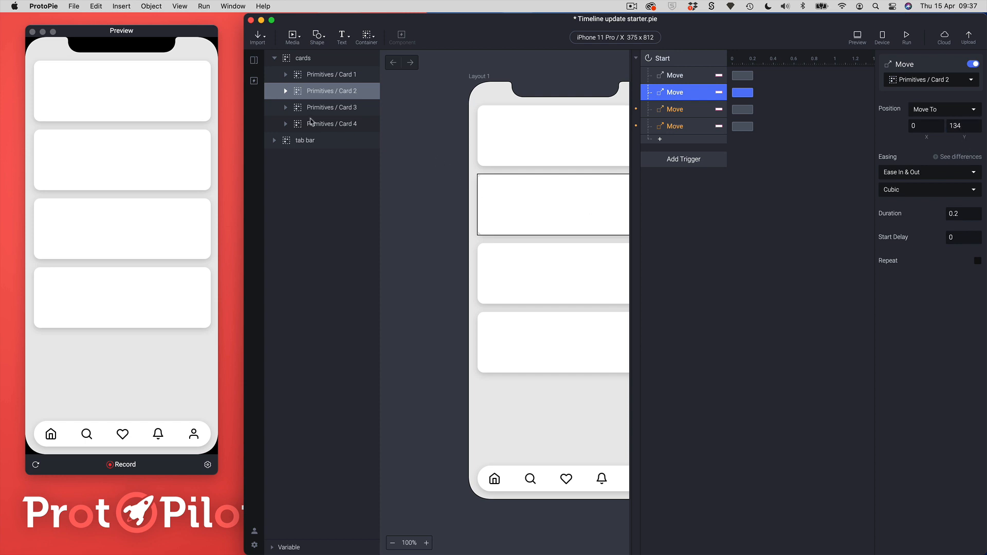
pyautogui.click(332, 107)
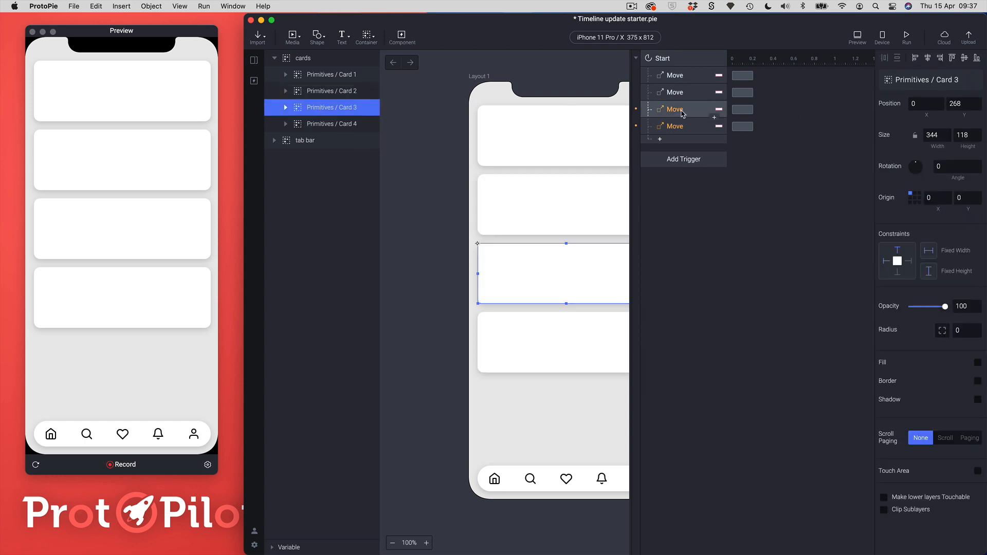
# Set Card 3's Move To Y 268 and Card 4's Move To Y 402.
pyautogui.click(675, 109)
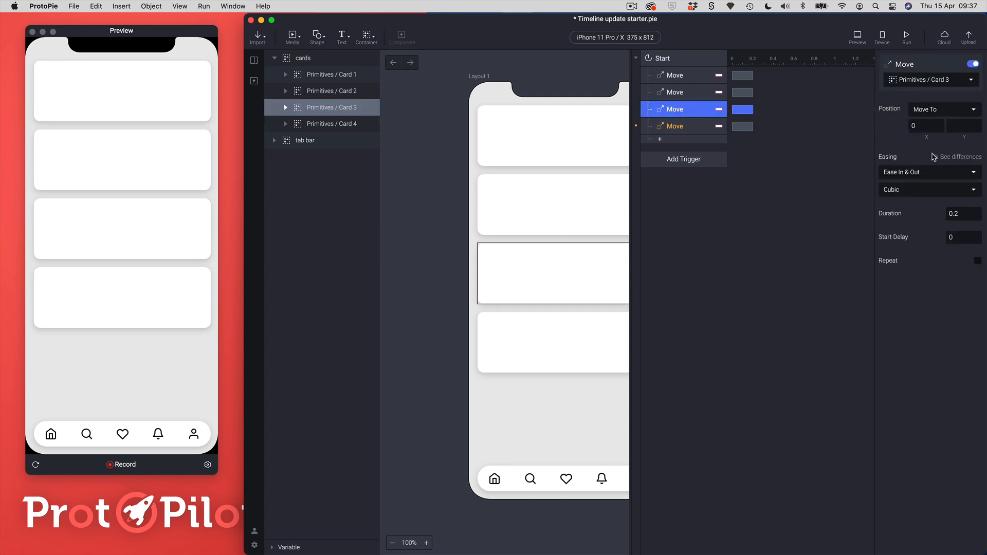
pyautogui.write('768')
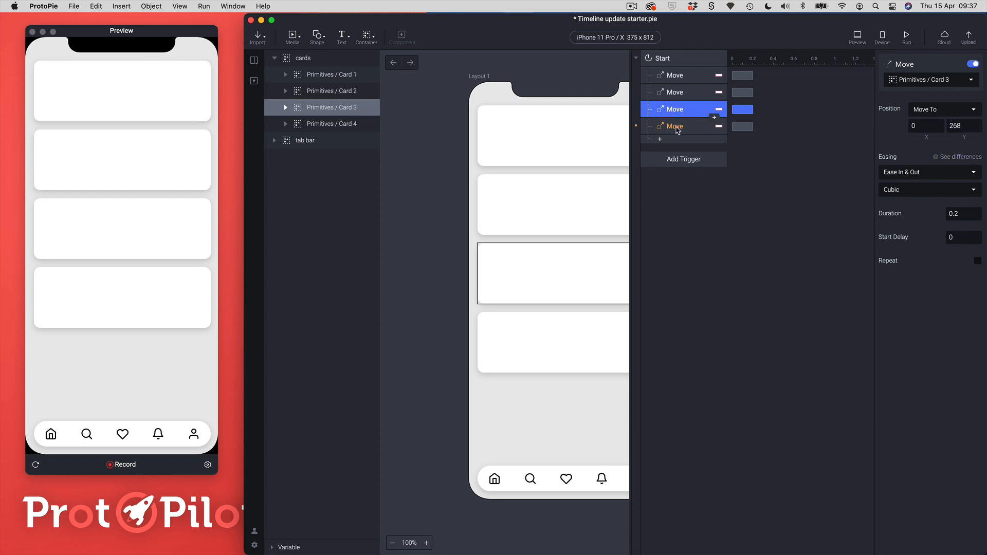
pyautogui.click(675, 126)
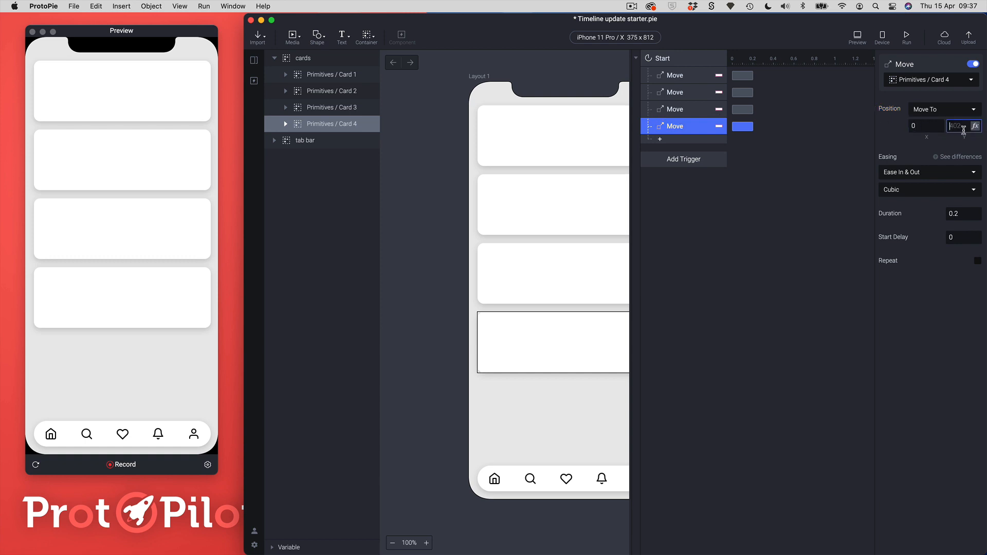
pyautogui.write('402')
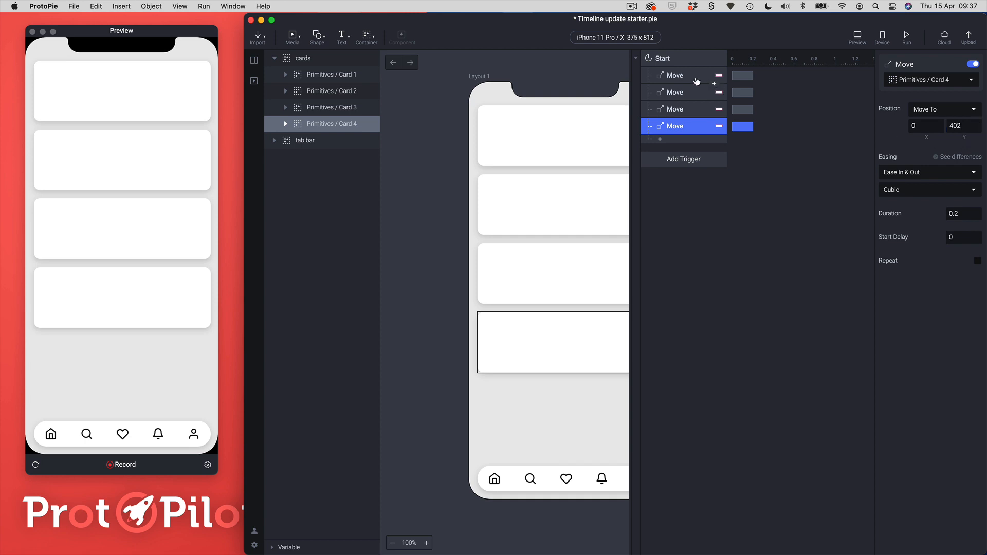
pyautogui.click(683, 75)
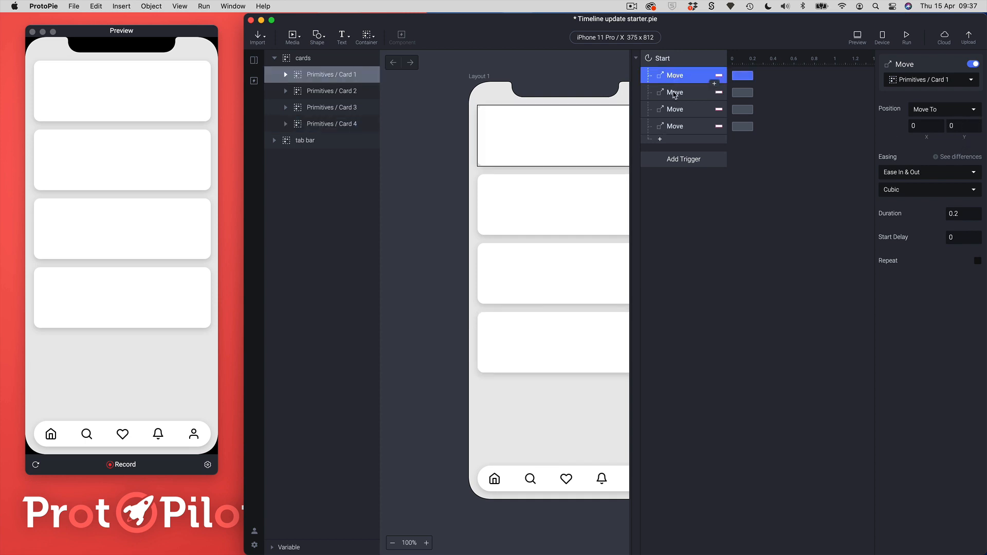
# Drag Card 1's Move bar to start around 0.1 s with a longer duration.
pyautogui.click(675, 125)
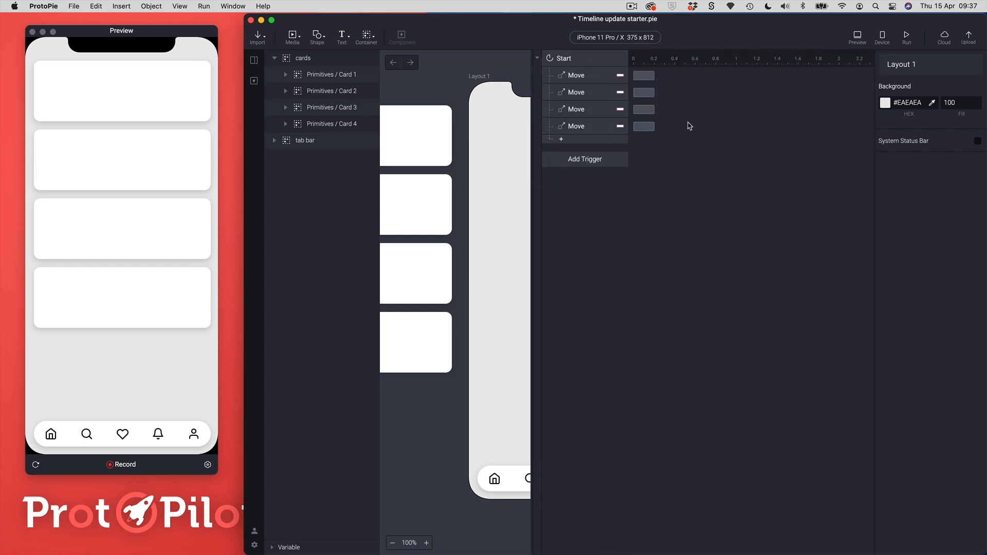
pyautogui.click(644, 75)
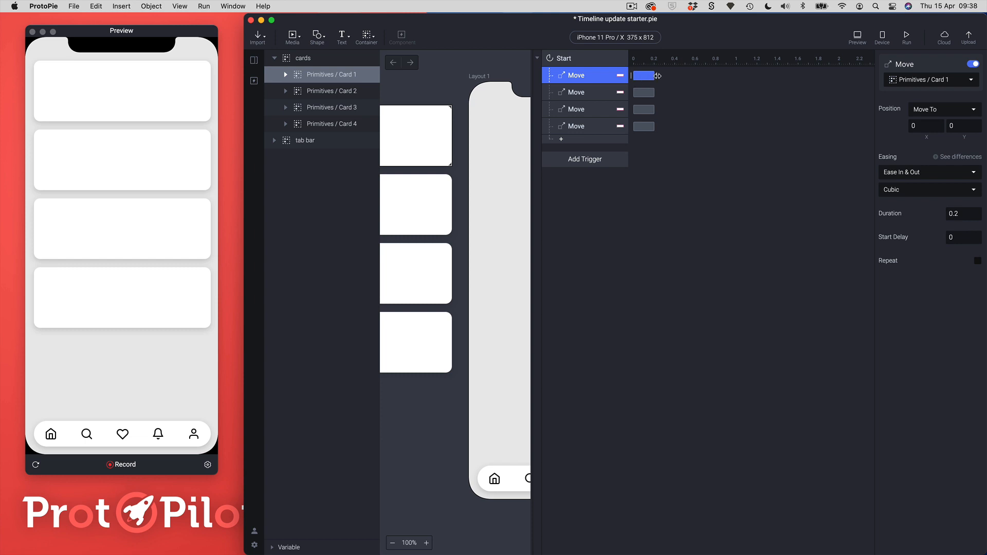
pyautogui.moveTo(642, 75); pyautogui.dragTo(685, 75)
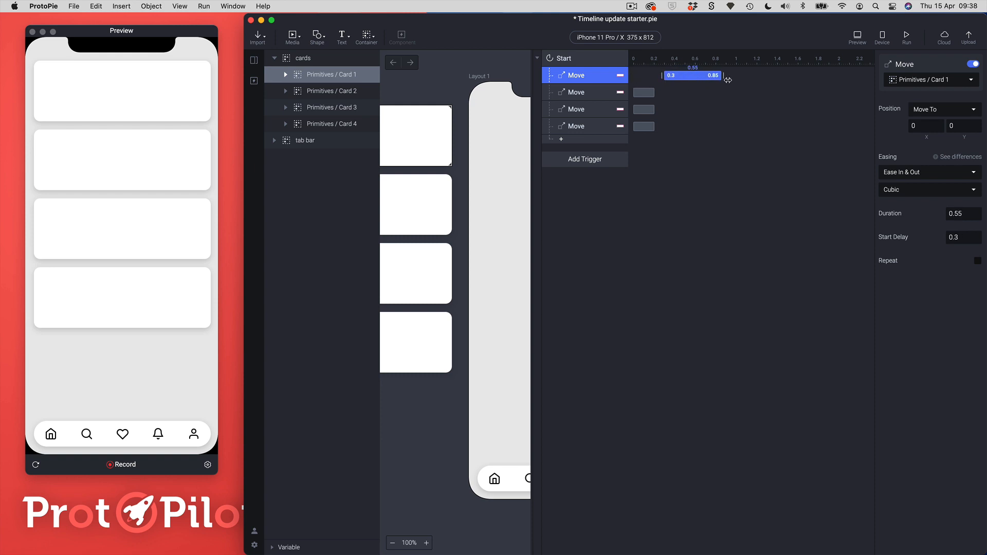
pyautogui.moveTo(668, 75); pyautogui.dragTo(649, 75)
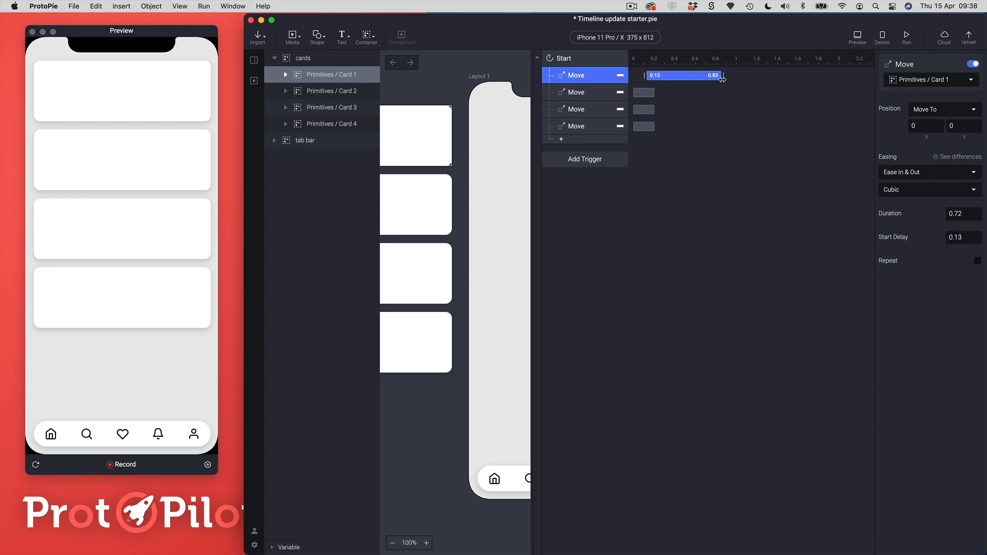
pyautogui.moveTo(723, 75); pyautogui.dragTo(691, 75)
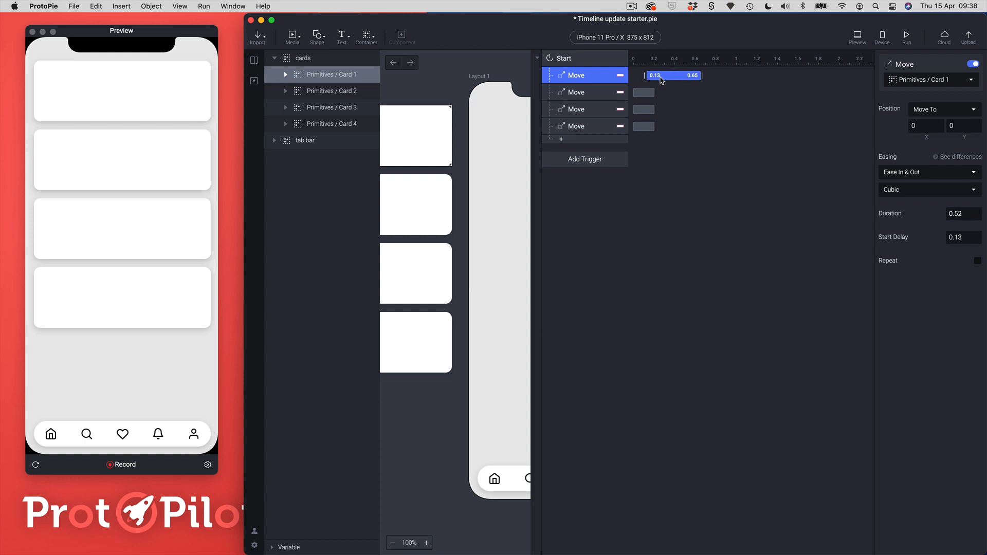
pyautogui.moveTo(685, 91)
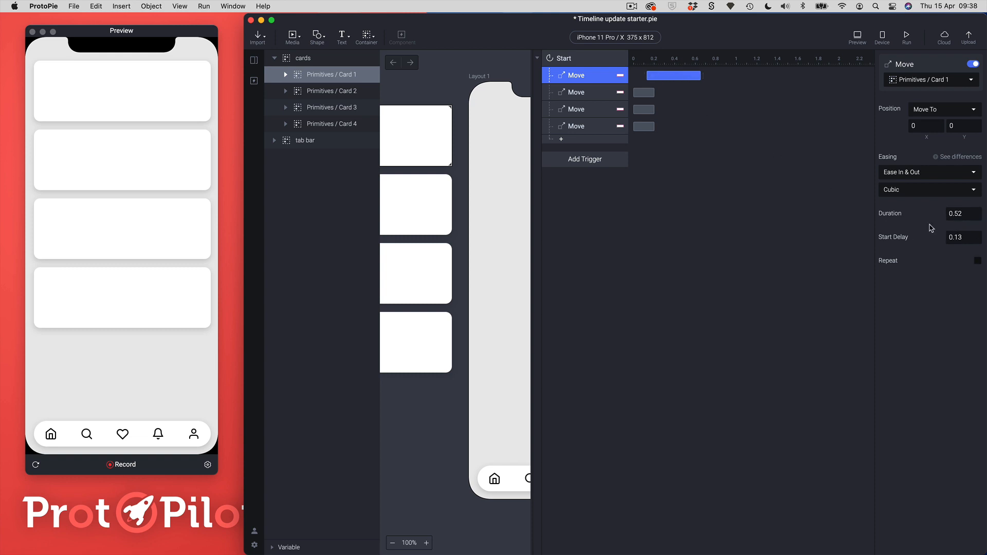
pyautogui.moveTo(932, 235)
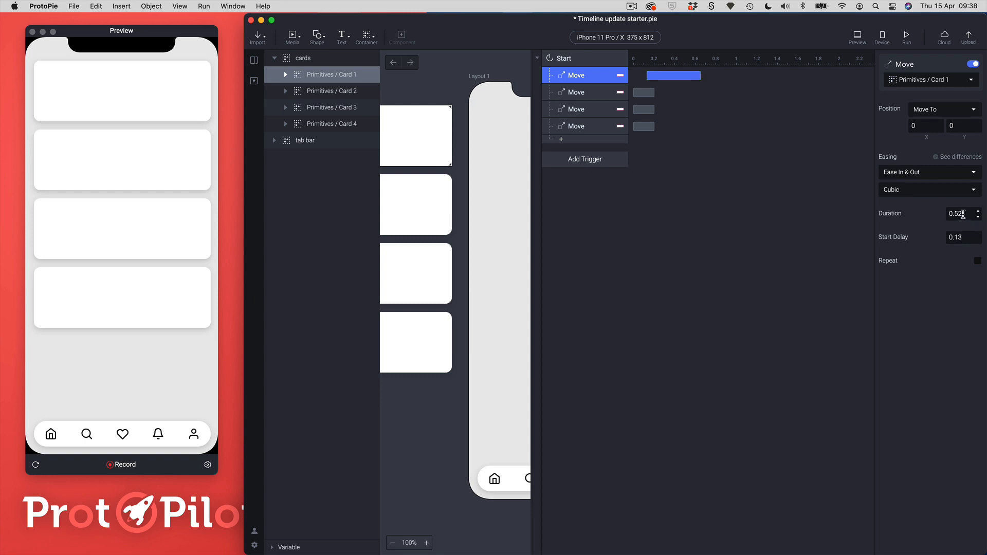
# Fine-tune Card 1's Move end edge so it runs 0.1–0.5 s with Ease In & Out.
pyautogui.click(673, 75)
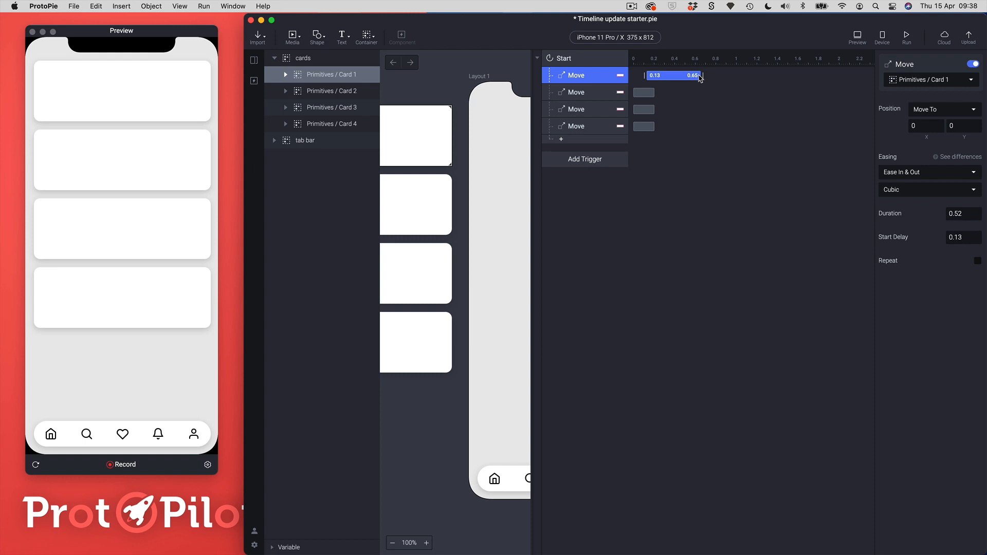
pyautogui.moveTo(701, 75); pyautogui.dragTo(692, 75)
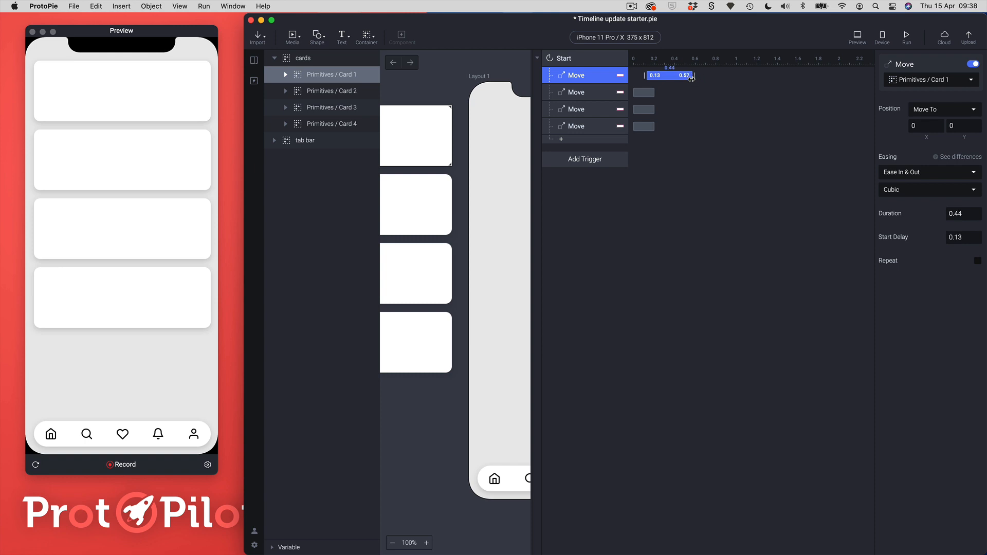
pyautogui.moveTo(692, 75); pyautogui.dragTo(705, 75)
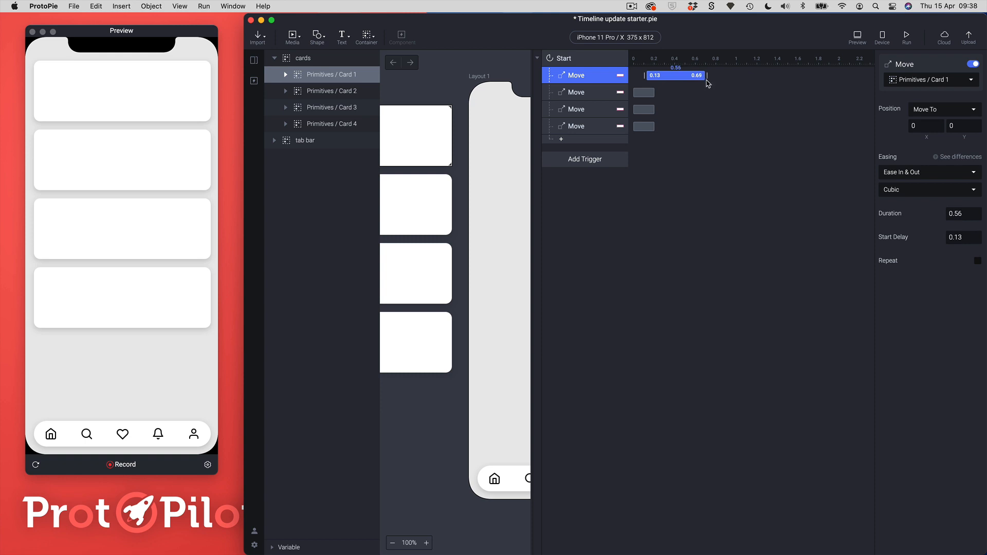
pyautogui.moveTo(706, 75); pyautogui.dragTo(698, 76)
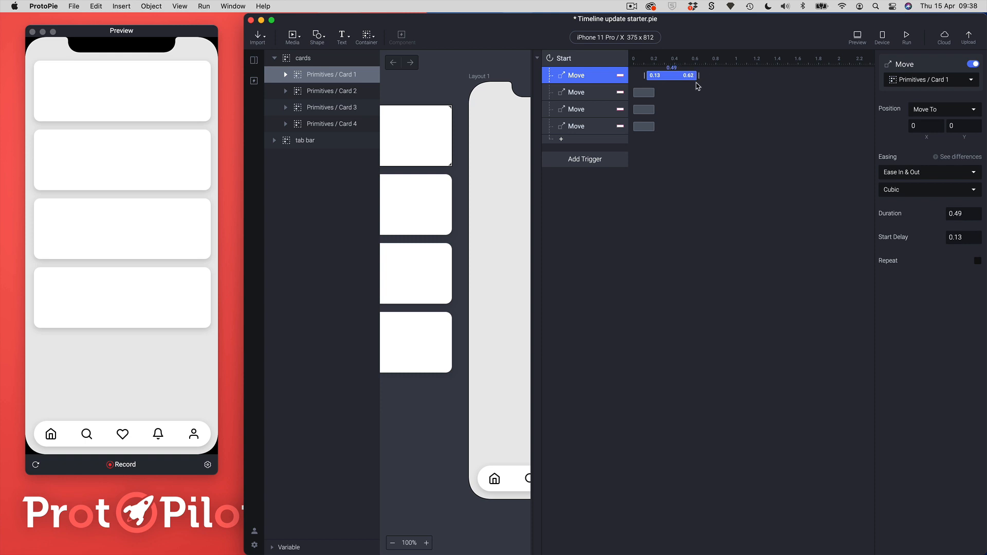
pyautogui.moveTo(697, 76); pyautogui.dragTo(703, 76)
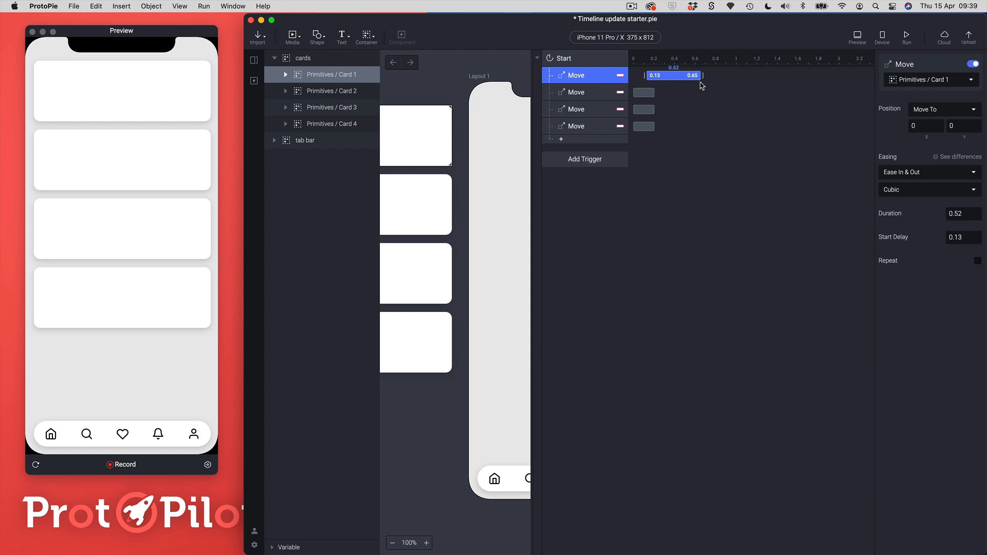
pyautogui.moveTo(703, 75); pyautogui.dragTo(701, 75)
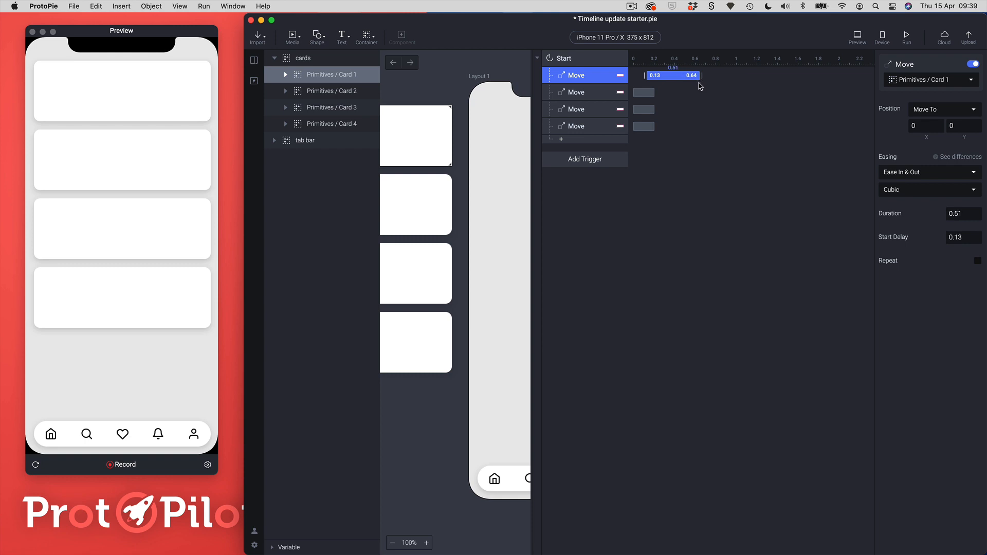
pyautogui.moveTo(700, 75); pyautogui.dragTo(692, 75)
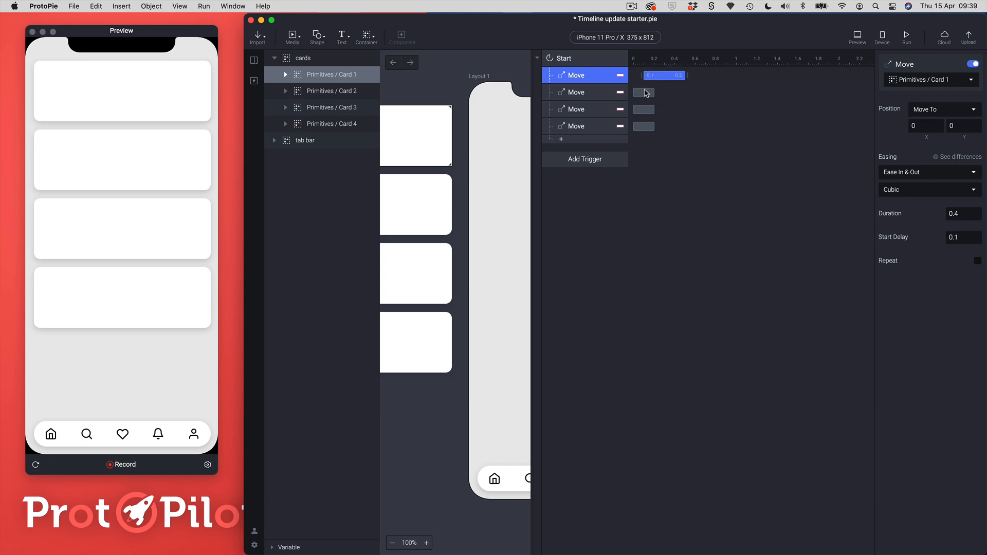
# Stagger Cards 2–4 to start at 0.28, 0.45 and 0.62 s, each lasting about 0.43 s.
pyautogui.click(669, 91)
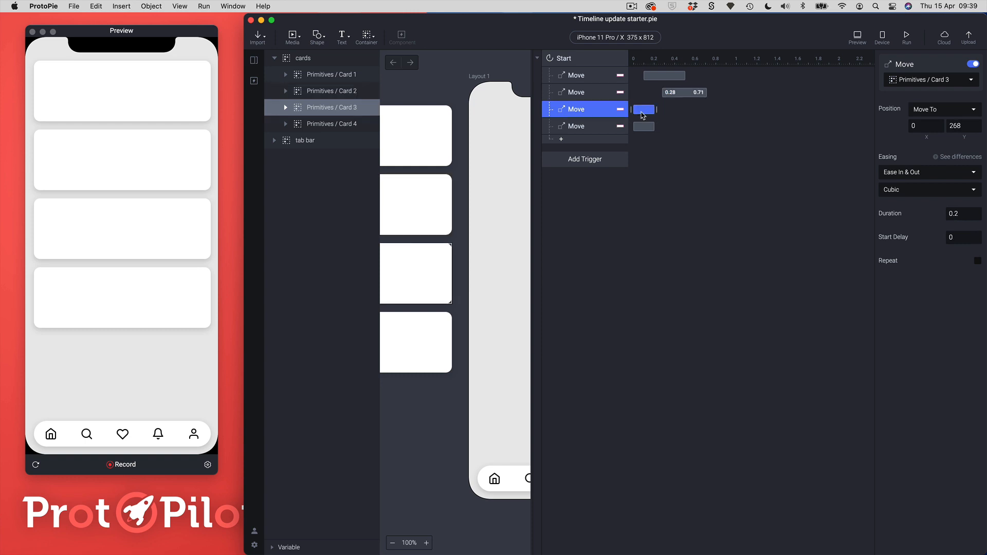
pyautogui.moveTo(644, 110); pyautogui.dragTo(690, 110)
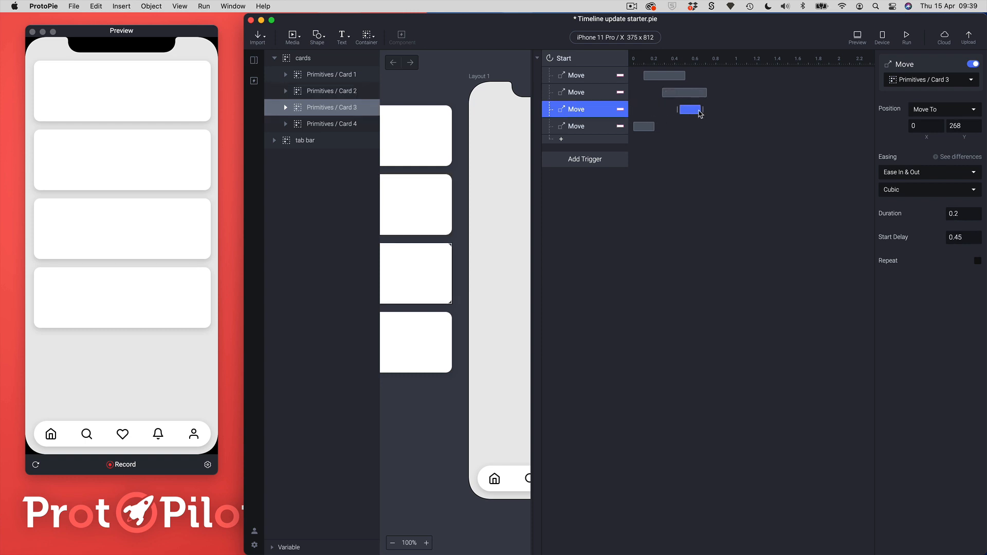
pyautogui.moveTo(697, 109); pyautogui.dragTo(724, 109)
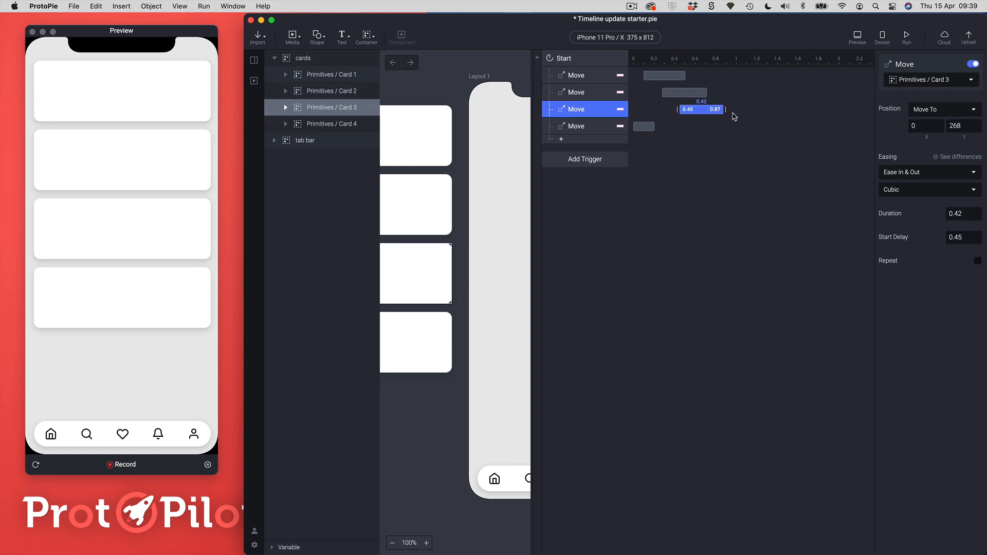
pyautogui.click(576, 125)
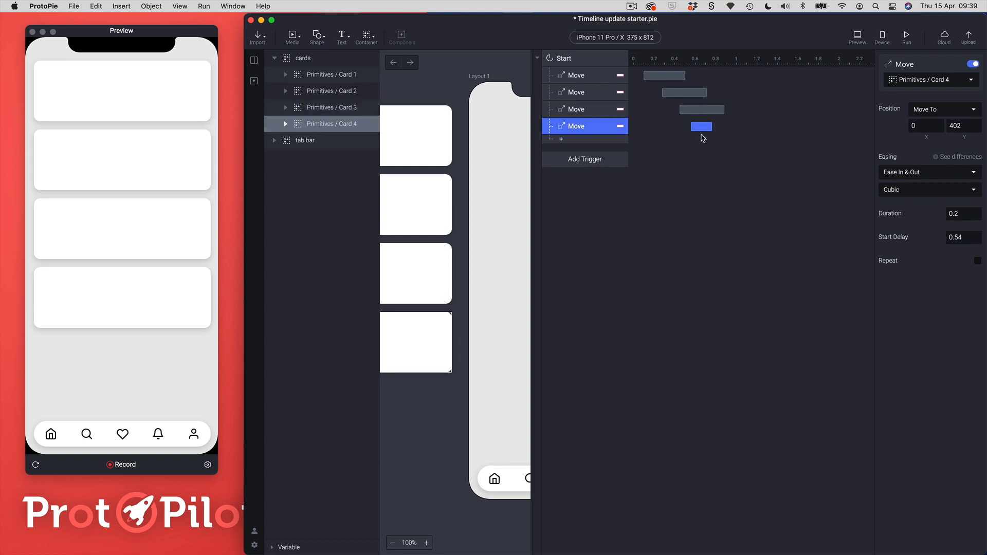
pyautogui.moveTo(715, 127); pyautogui.dragTo(728, 126)
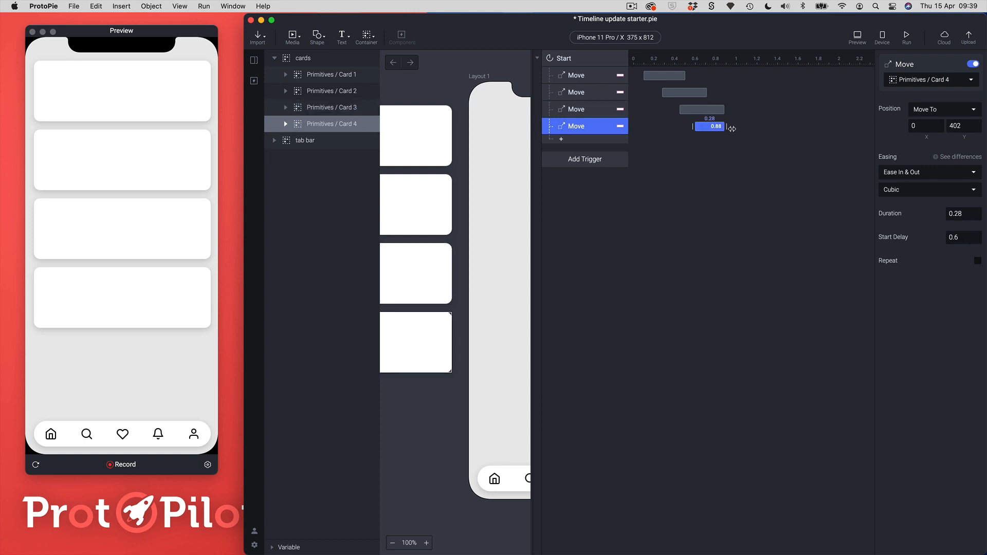
pyautogui.moveTo(727, 126); pyautogui.dragTo(743, 125)
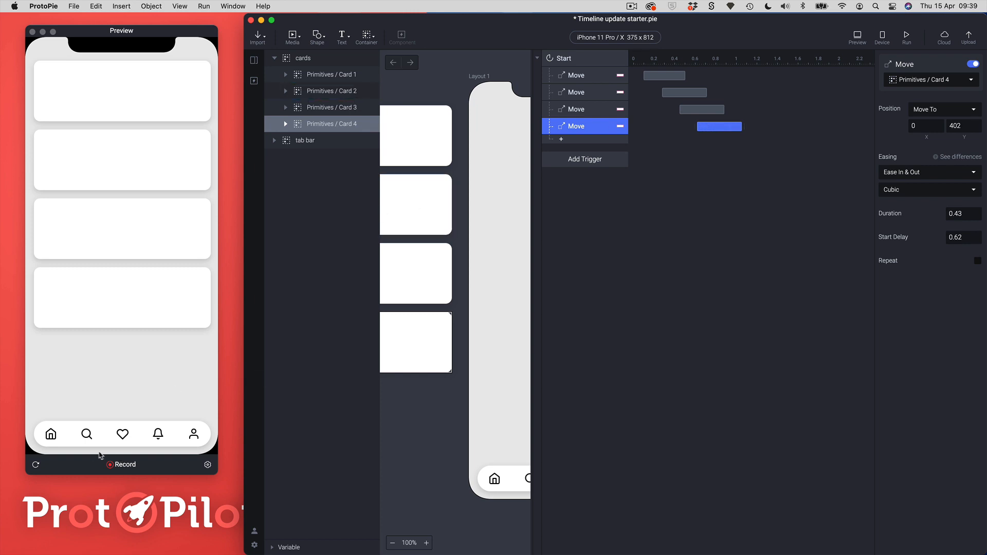
pyautogui.moveTo(51, 466)
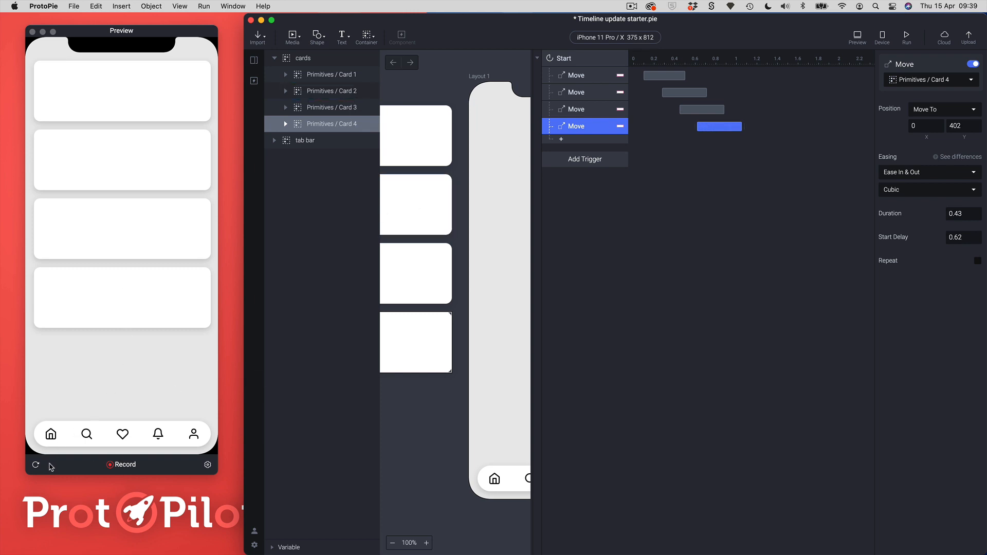
pyautogui.click(36, 465)
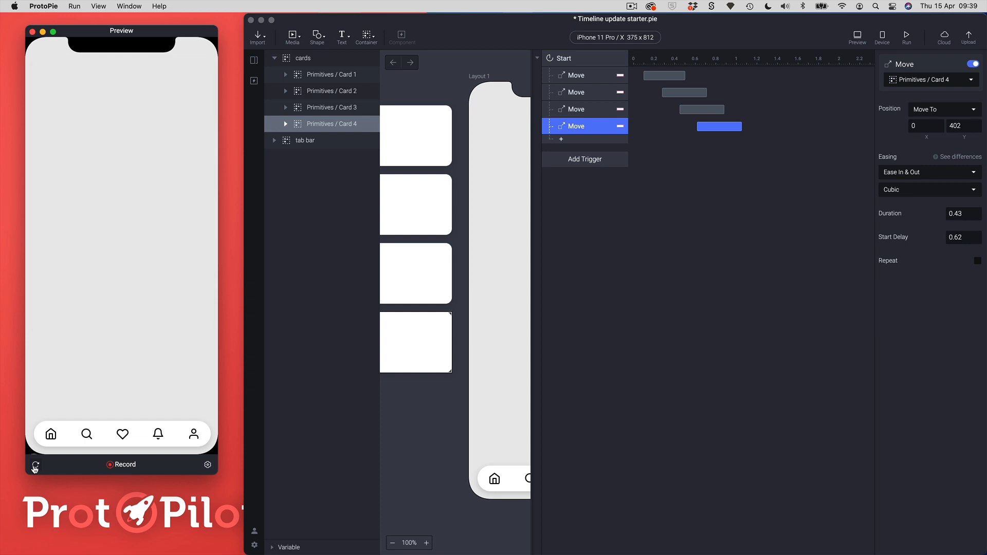
pyautogui.click(34, 465)
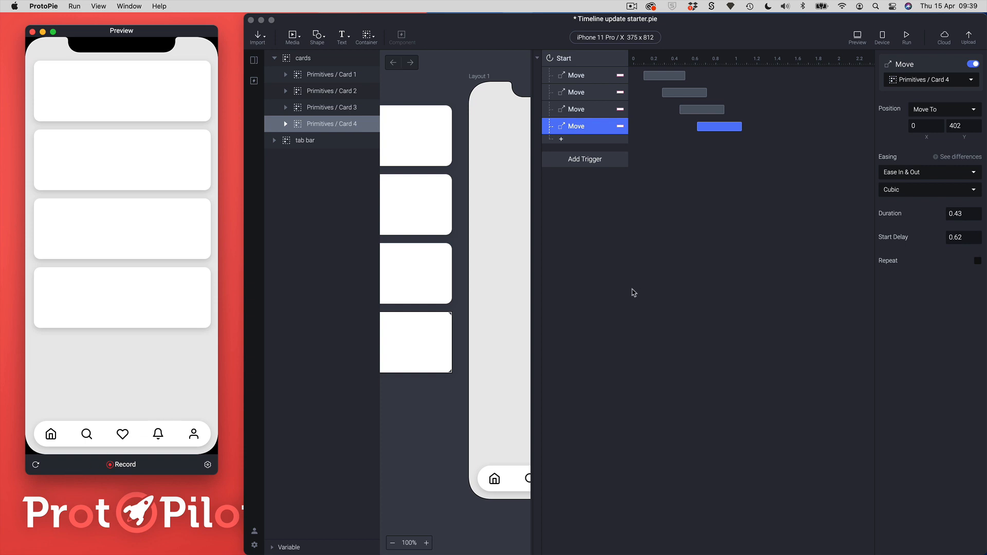
pyautogui.moveTo(607, 89)
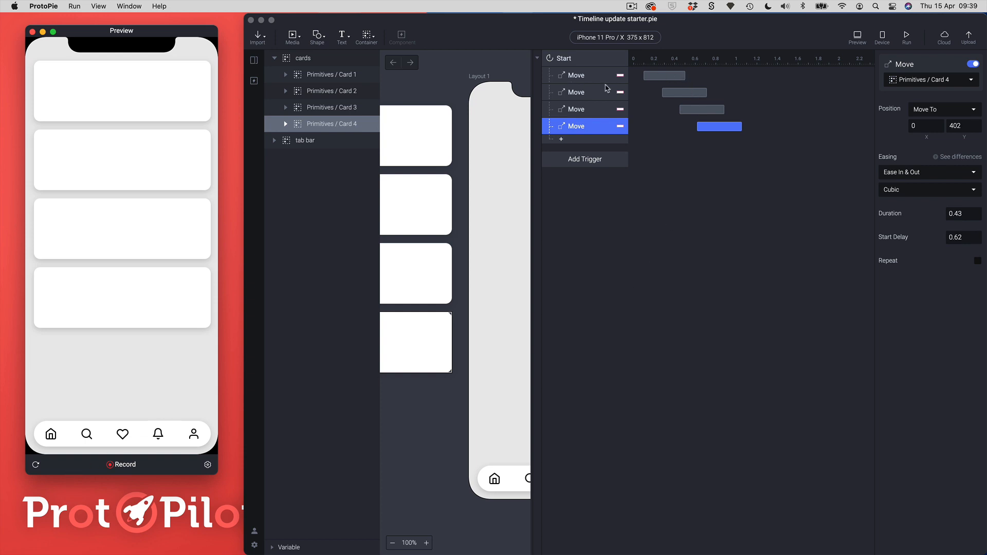
pyautogui.click(576, 91)
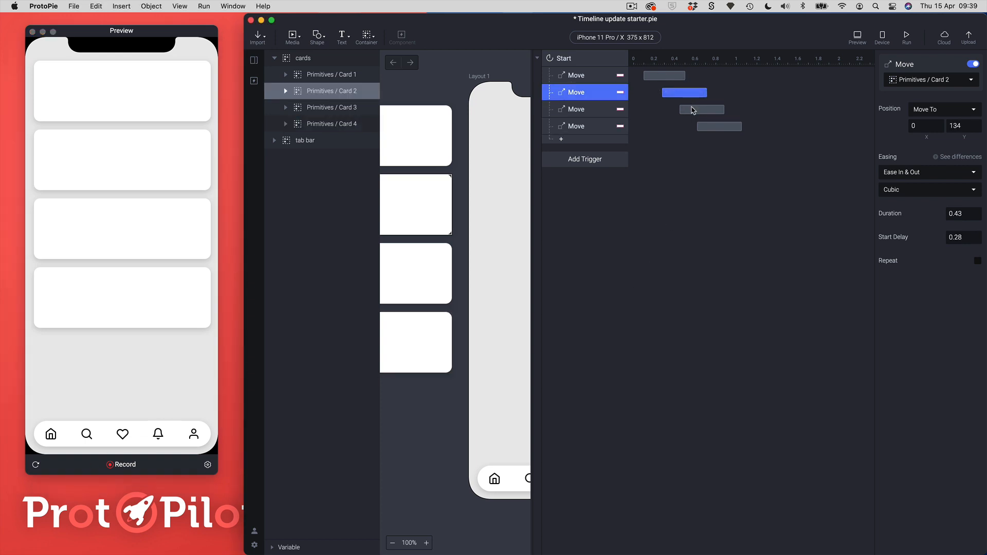
pyautogui.click(576, 75)
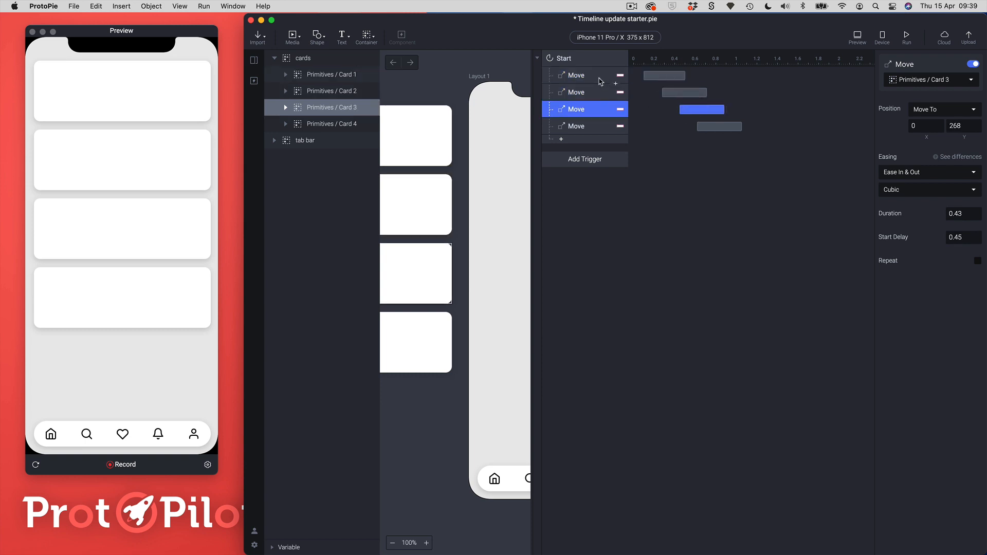
# Select all four Move responses and extend their durations together to about 0.67 s each.
pyautogui.click(577, 75)
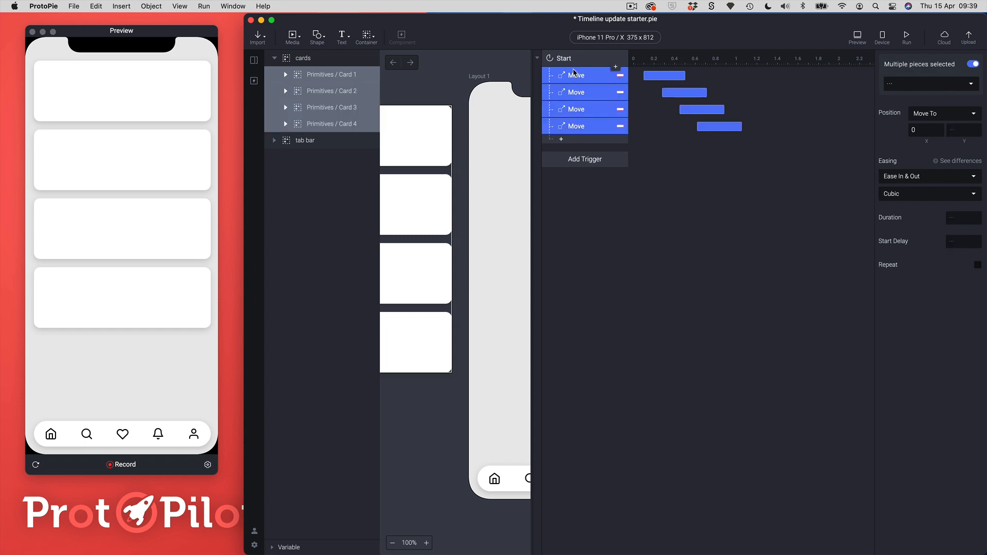
pyautogui.moveTo(571, 125)
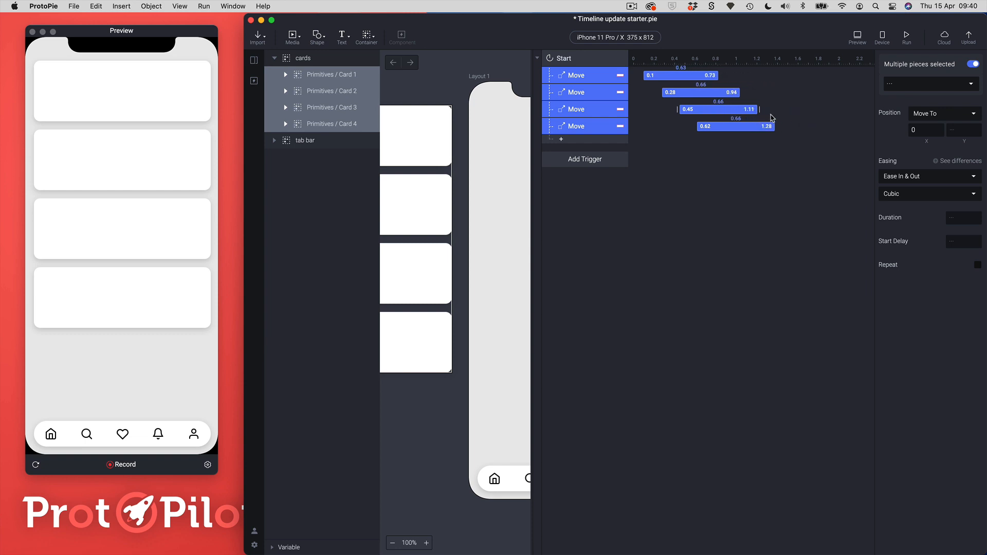
pyautogui.moveTo(759, 109); pyautogui.dragTo(857, 109)
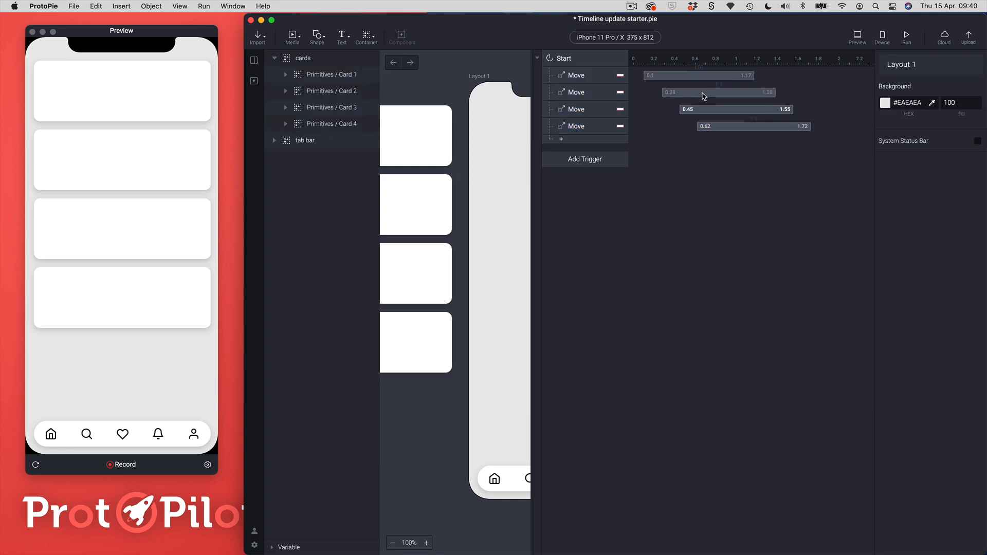
# Extend the Move bars to end around 1.6–2.1 s, then select Card 2's Move response.
pyautogui.click(700, 92)
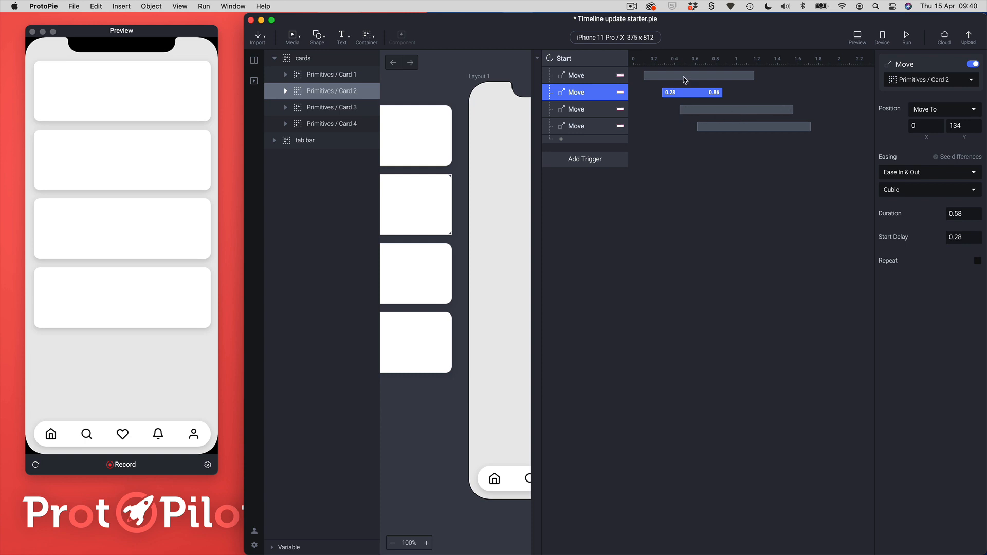
pyautogui.click(576, 75)
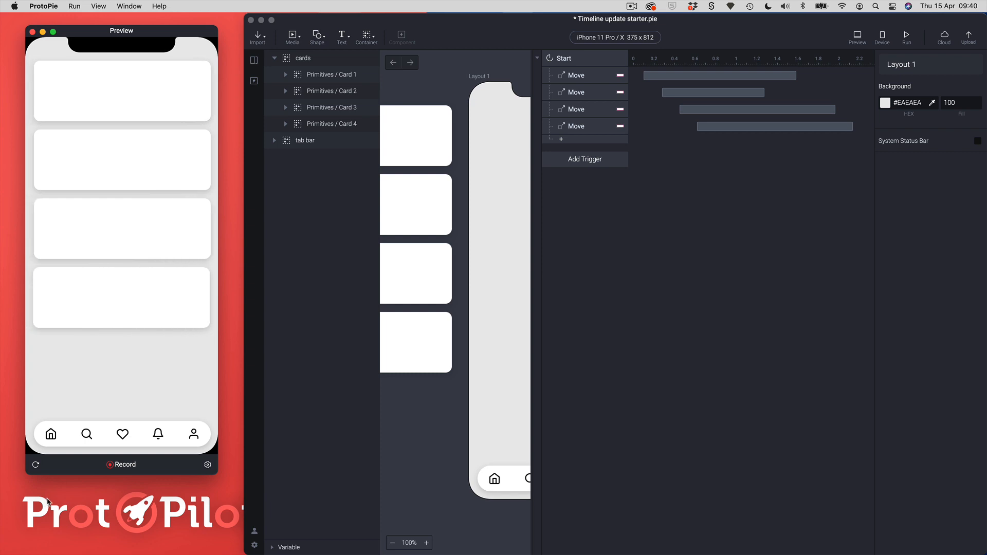
pyautogui.moveTo(537, 326)
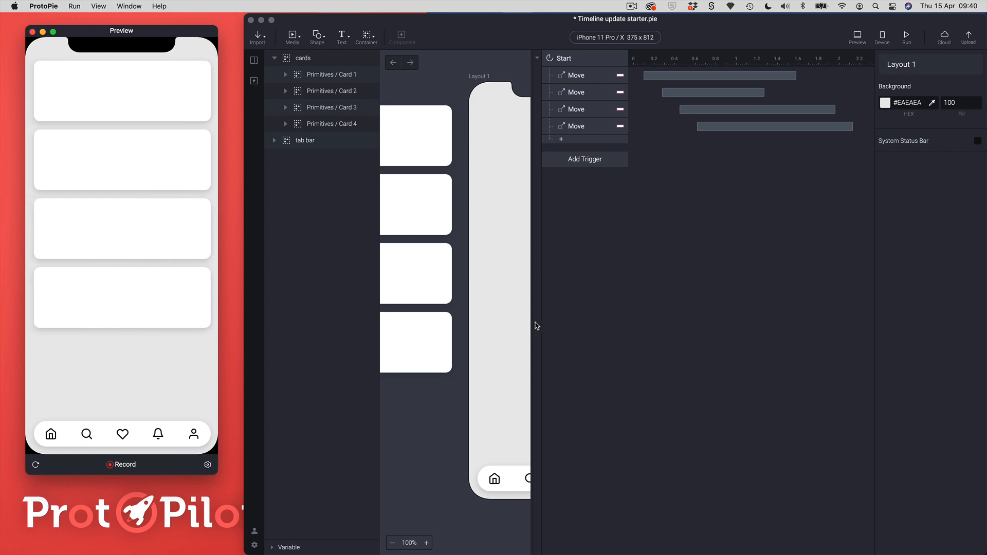
pyautogui.moveTo(559, 327)
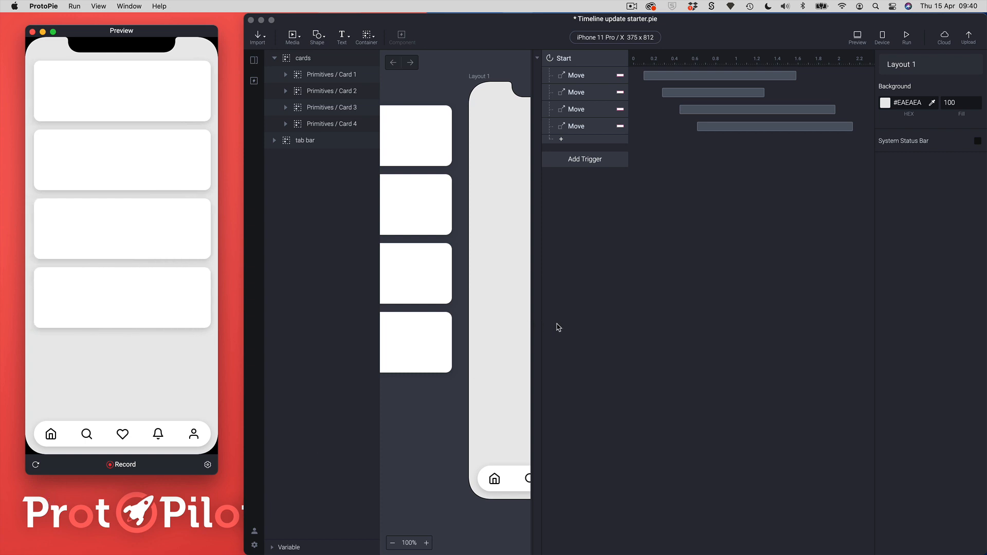